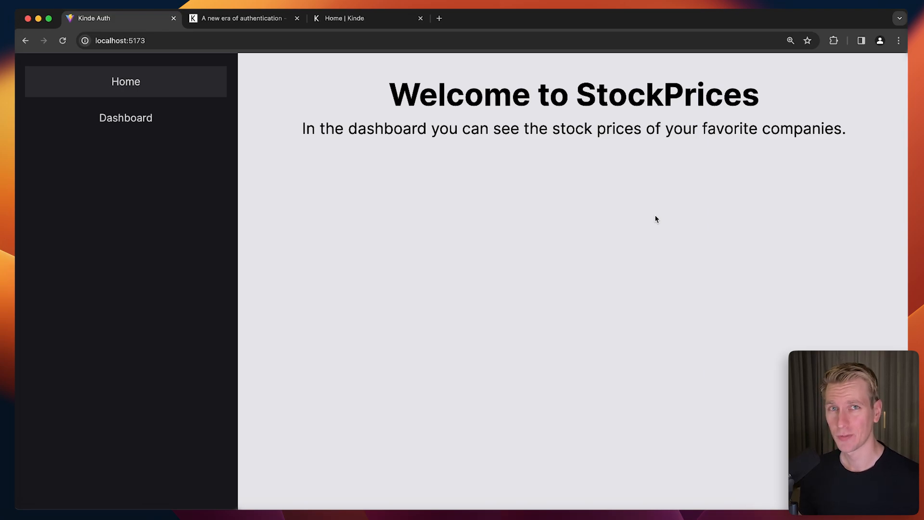
pyautogui.moveTo(481, 180)
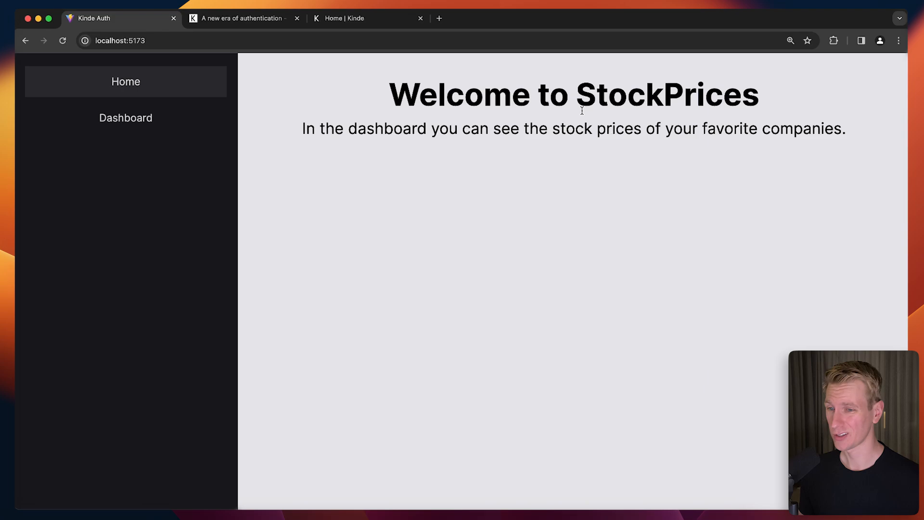
# Check the private Dashboard route in the StockPrices app, then return to its home page
pyautogui.click(125, 117)
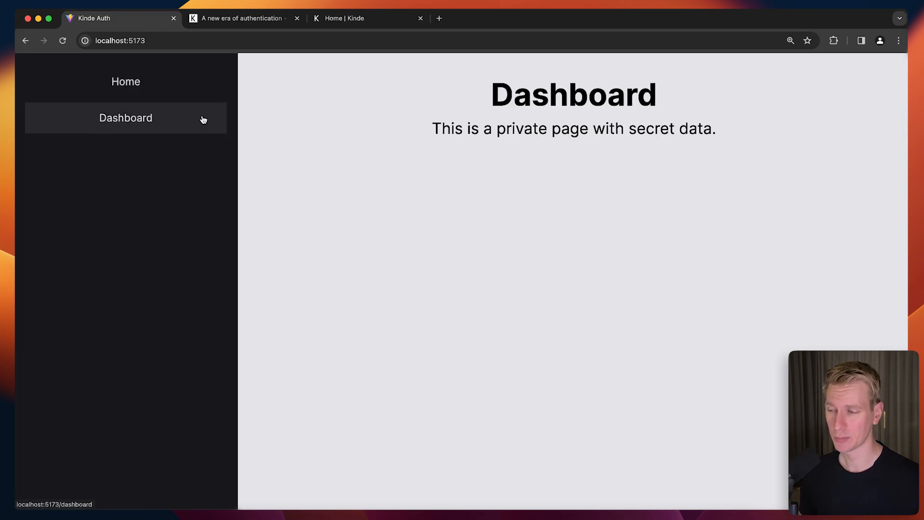
pyautogui.click(125, 117)
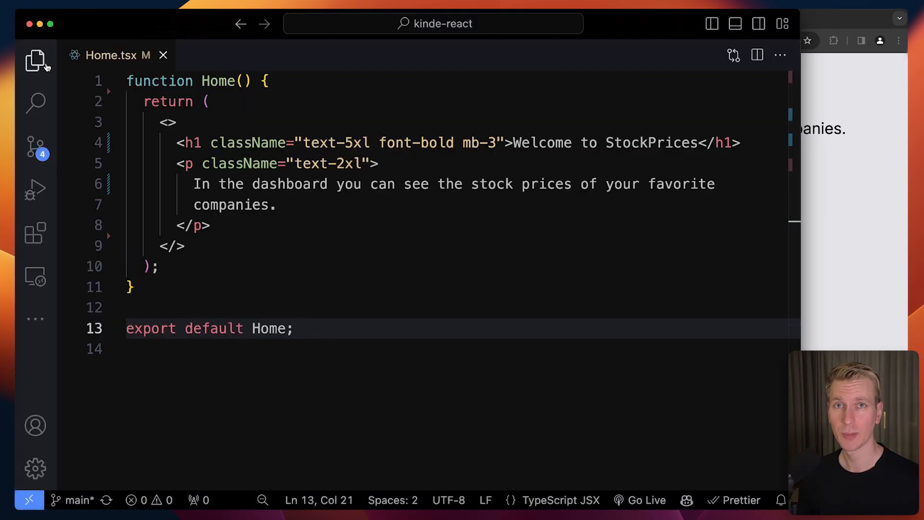
pyautogui.click(35, 60)
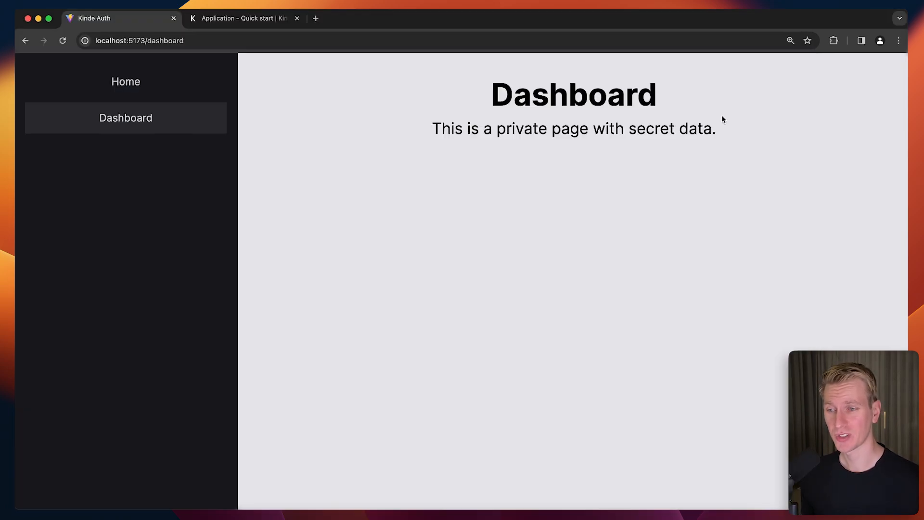
pyautogui.click(125, 81)
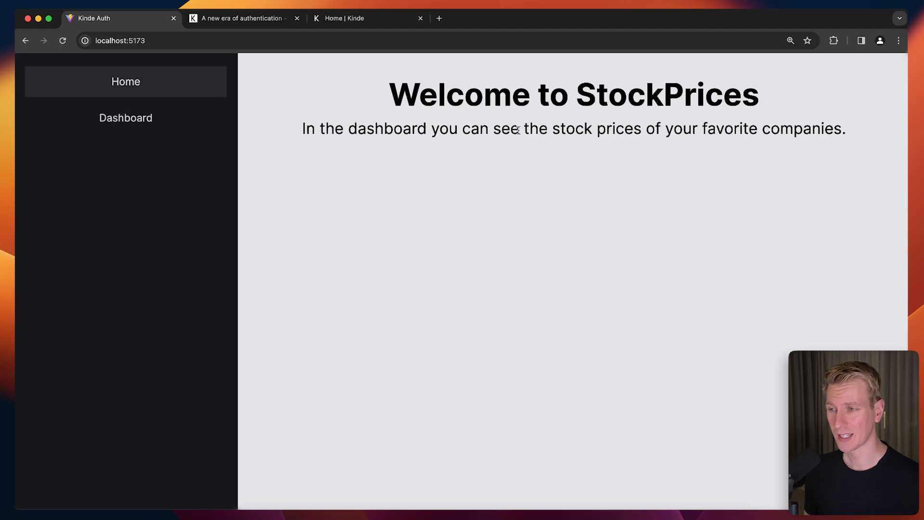
pyautogui.moveTo(523, 156)
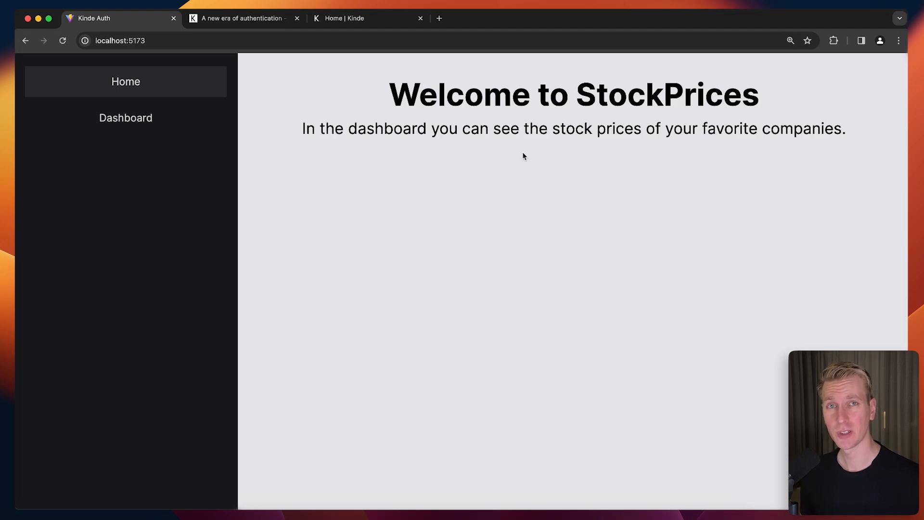
pyautogui.moveTo(493, 162)
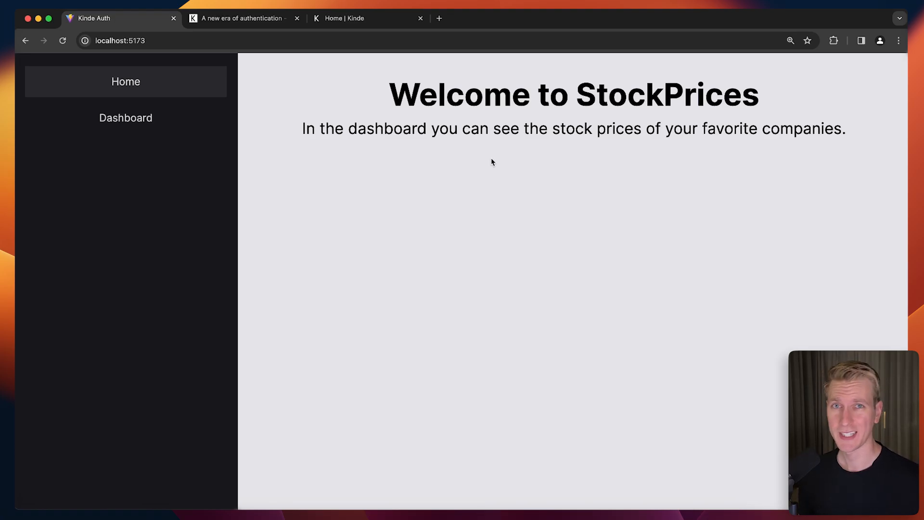
pyautogui.moveTo(379, 101)
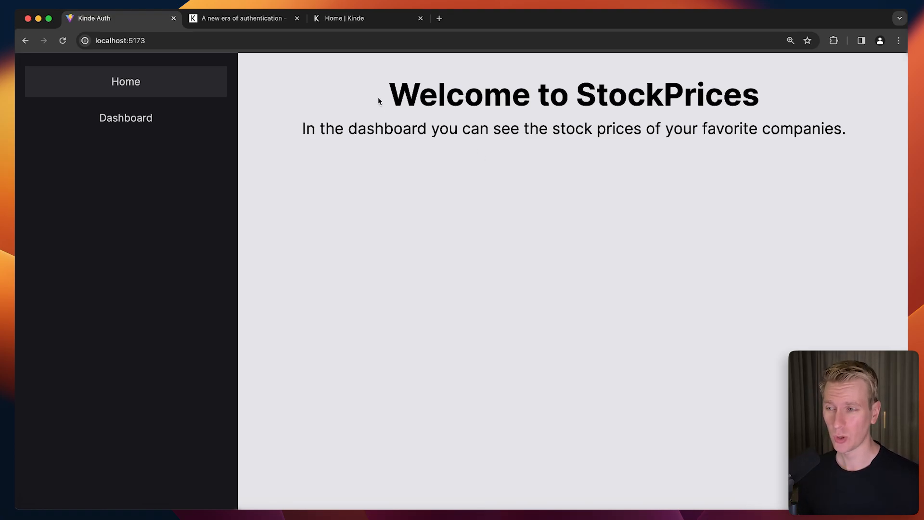
# Look over the kinde.com landing page and move on to the ByteGrad admin dashboard
pyautogui.click(241, 19)
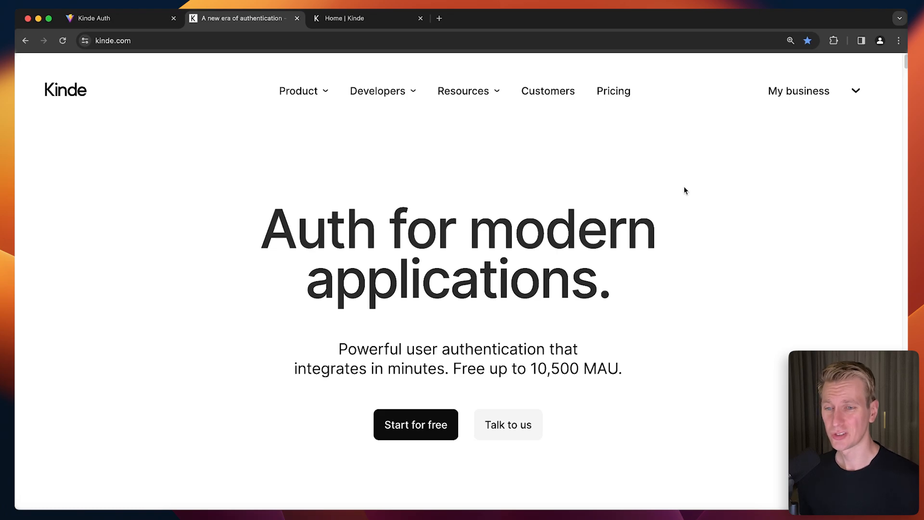
pyautogui.moveTo(619, 198)
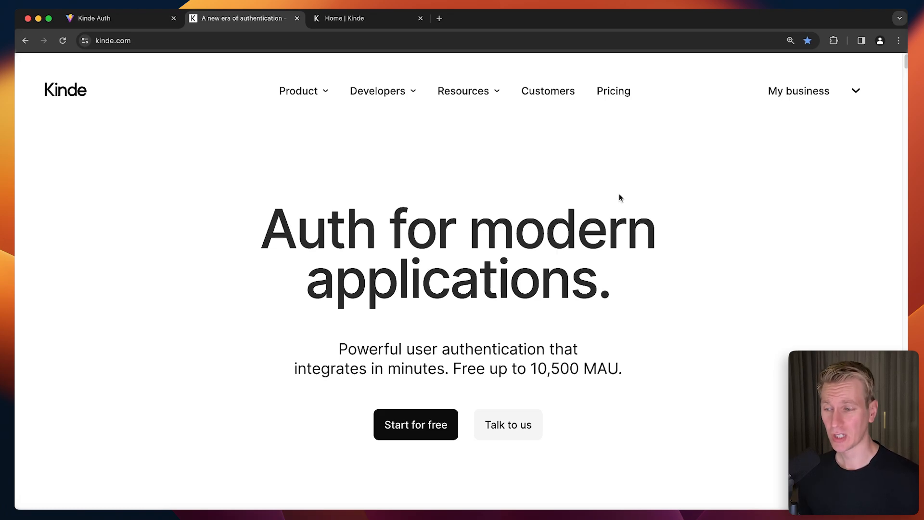
pyautogui.moveTo(462, 179)
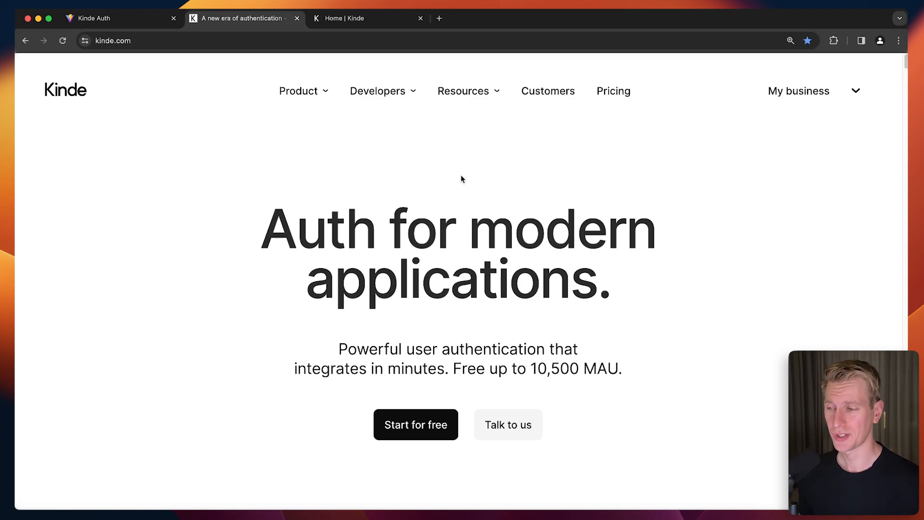
pyautogui.moveTo(467, 155)
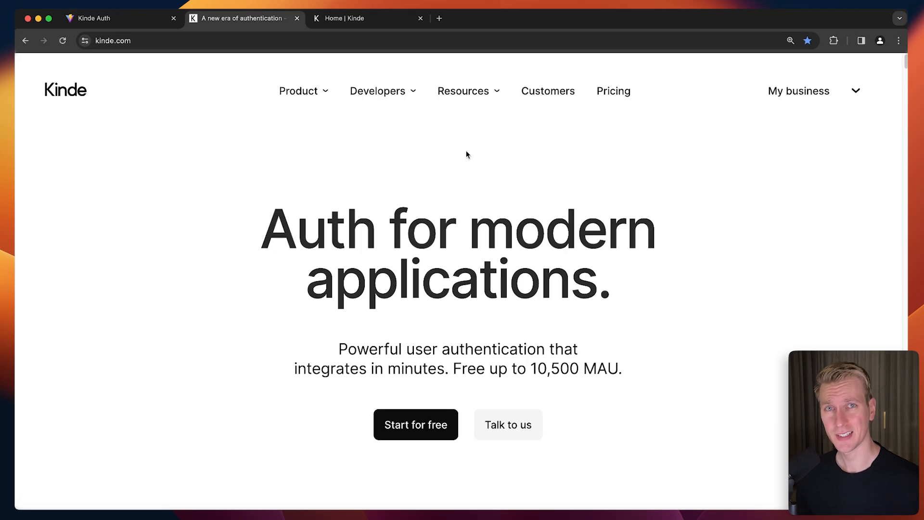
pyautogui.doubleClick(466, 369)
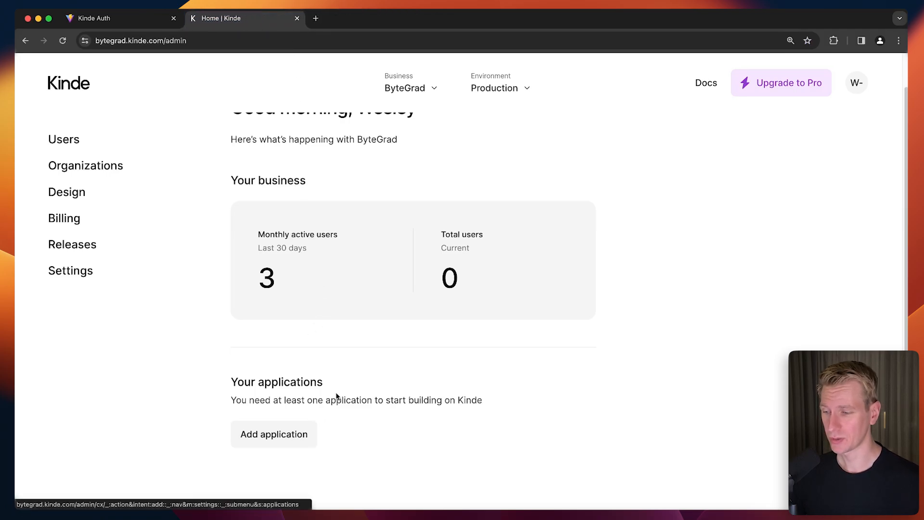
# Create a new Kinde application named StockPrices as a back-end web app
pyautogui.click(274, 434)
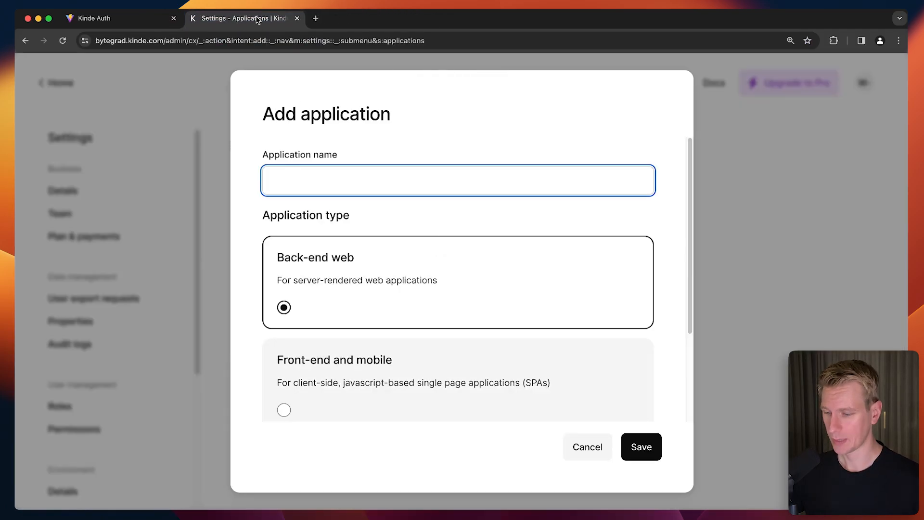
pyautogui.write('StockPrice')
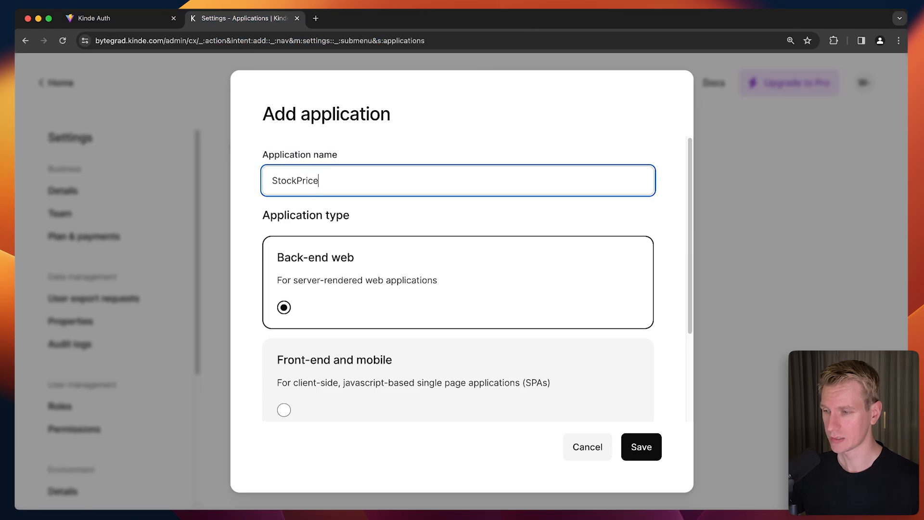
pyautogui.click(283, 345)
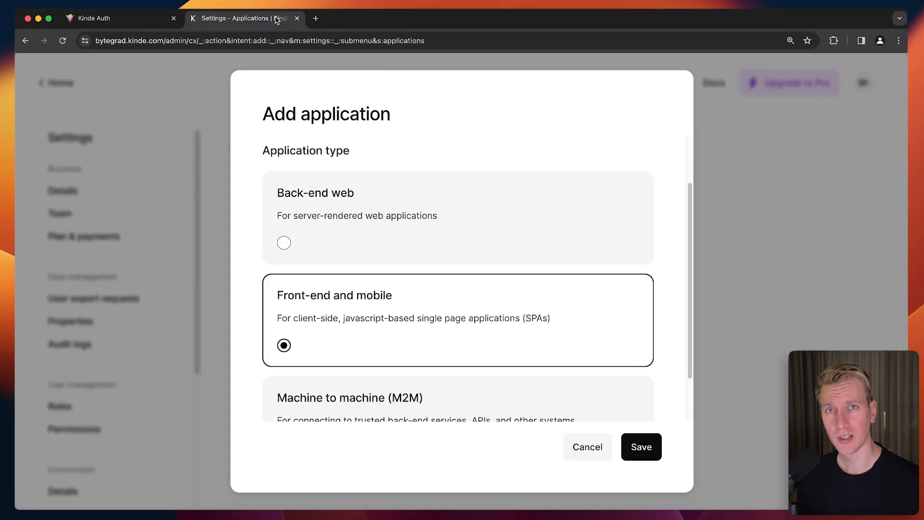
pyautogui.click(283, 242)
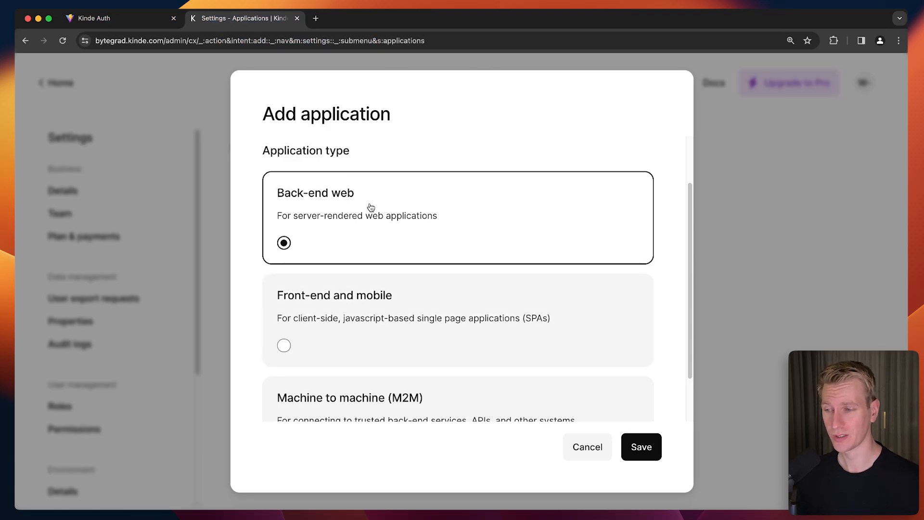
pyautogui.click(641, 445)
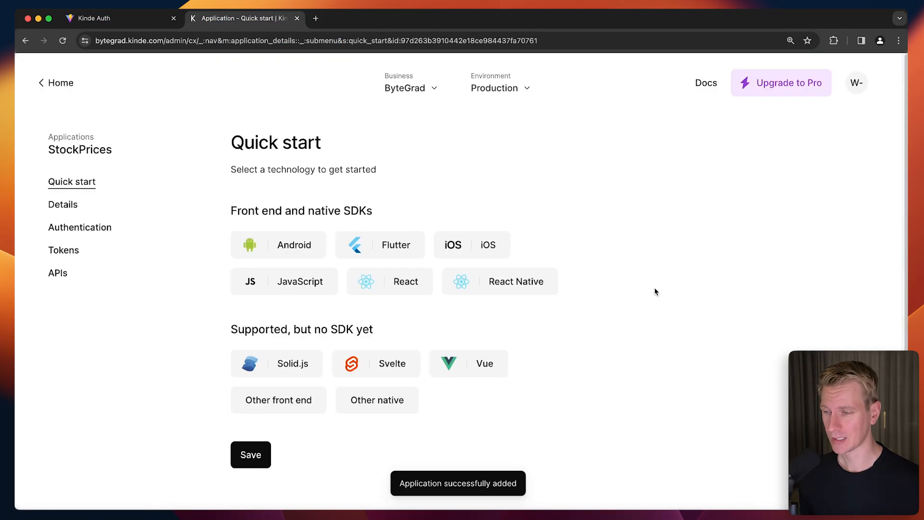
pyautogui.click(389, 281)
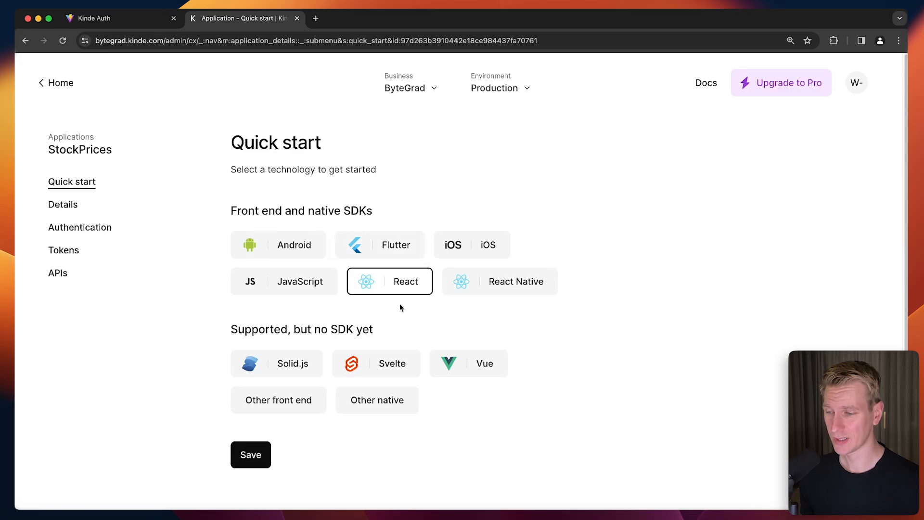
pyautogui.click(389, 281)
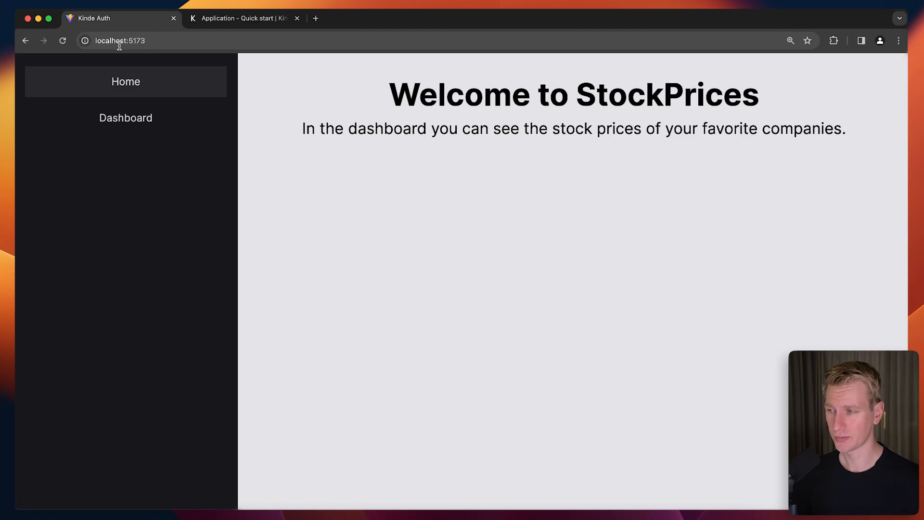
pyautogui.click(244, 19)
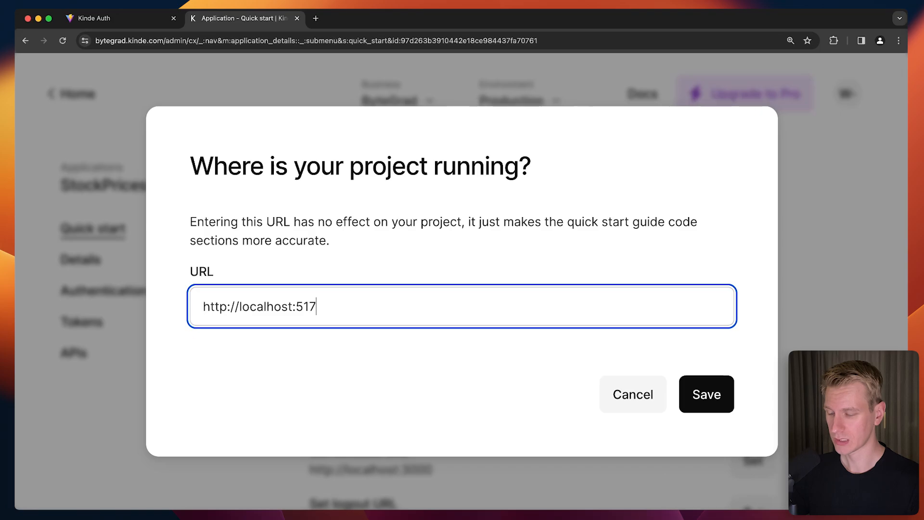
pyautogui.click(705, 394)
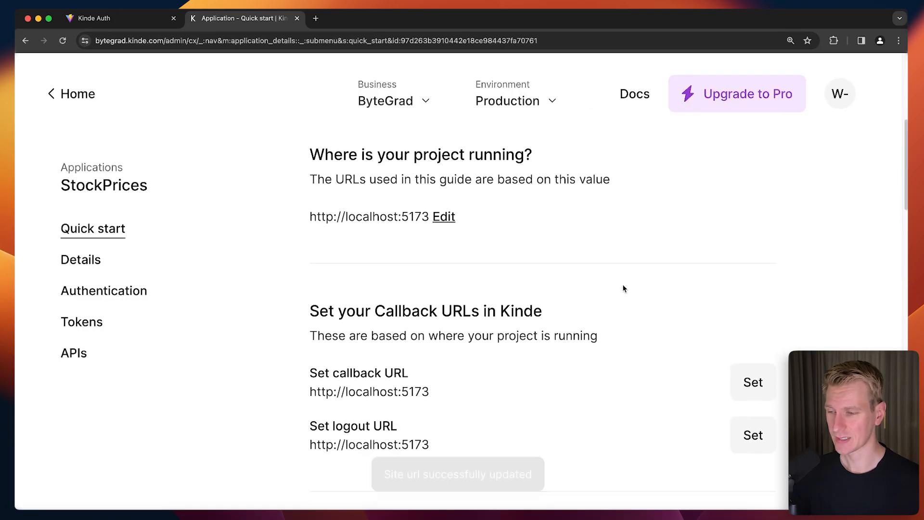
pyautogui.scroll(-3)
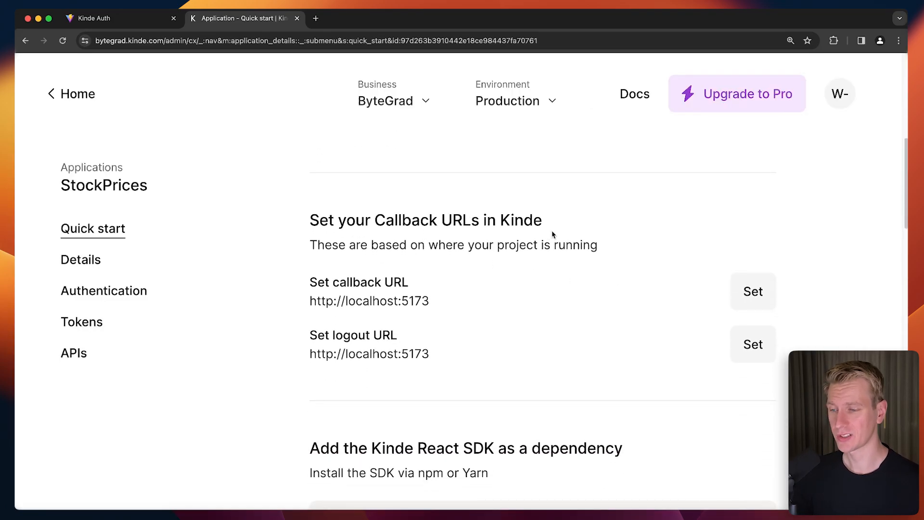
pyautogui.click(753, 290)
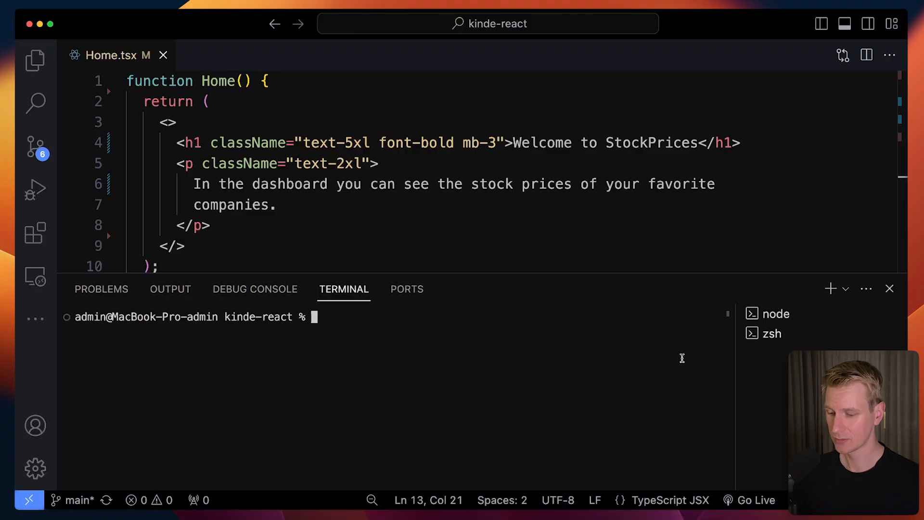
pyautogui.write('npm i @kinde-oss/kinde-auth-react')
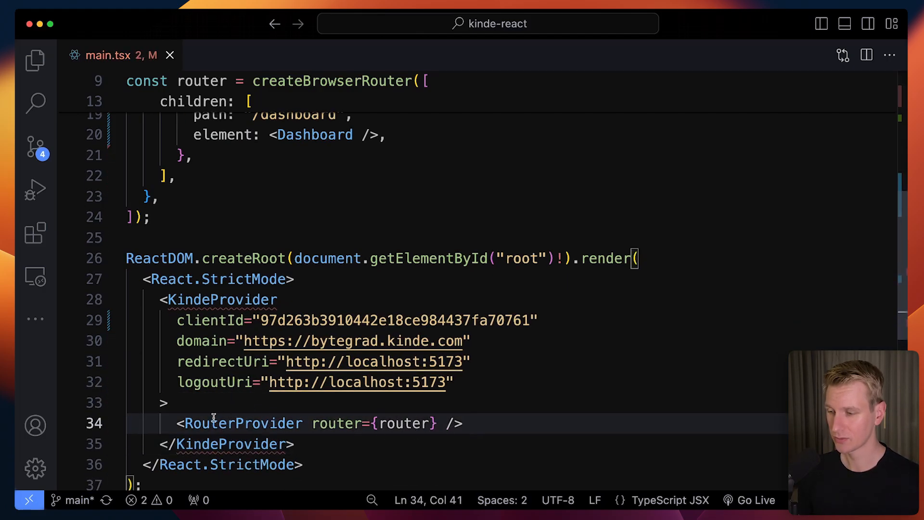
pyautogui.moveTo(251, 409)
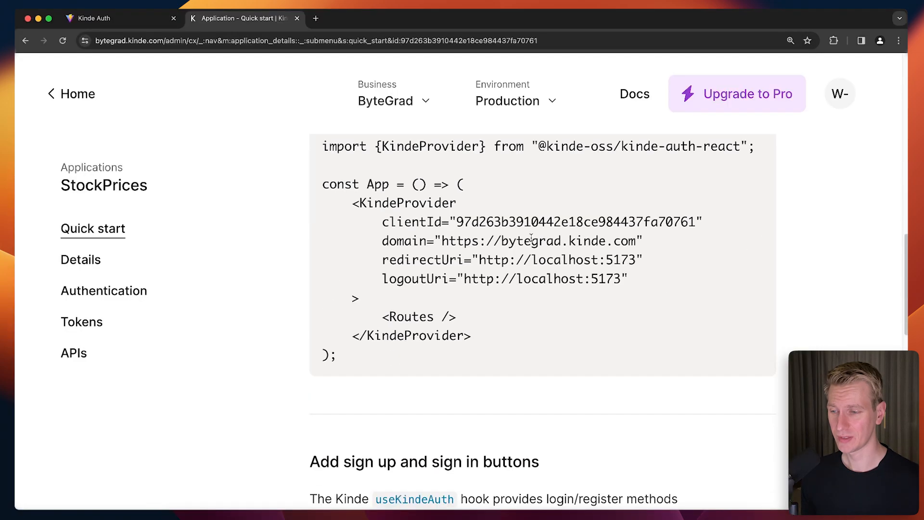
pyautogui.scroll(-3)
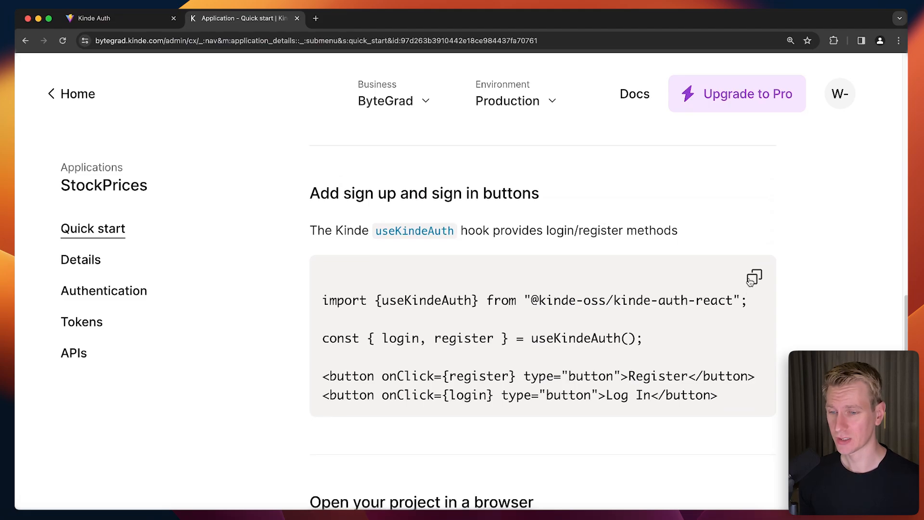
pyautogui.click(118, 18)
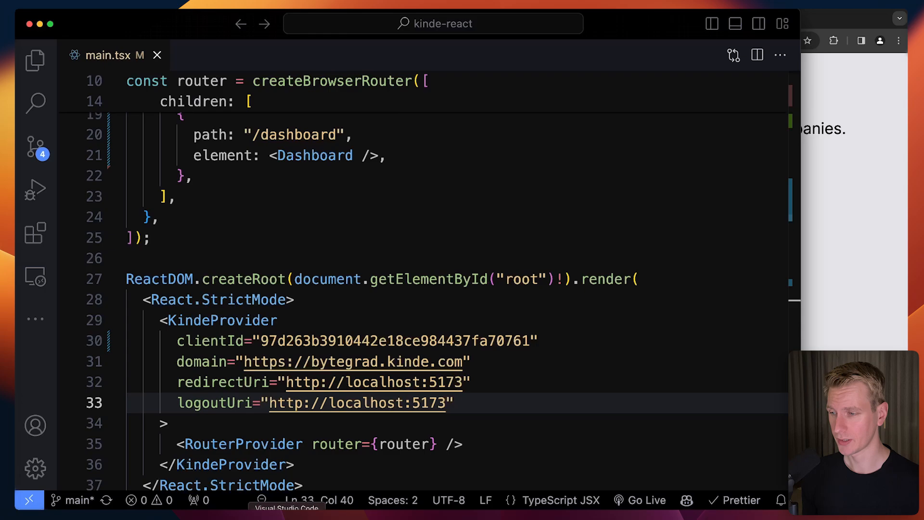
# Paste the useKindeAuth Register and Log In buttons into Home.tsx and view them in the app
pyautogui.click(119, 199)
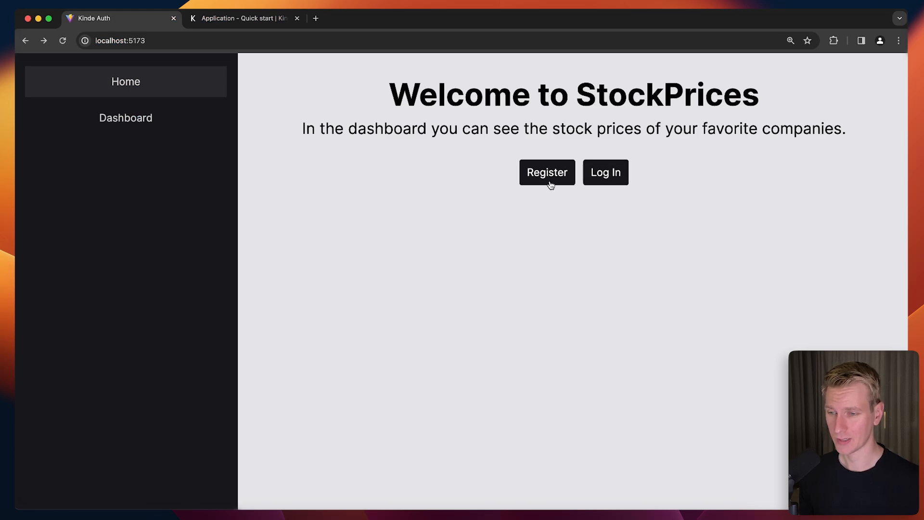
# Try Register, see the 'no way to authenticate' error, and return to the Kinde admin tab
pyautogui.click(546, 172)
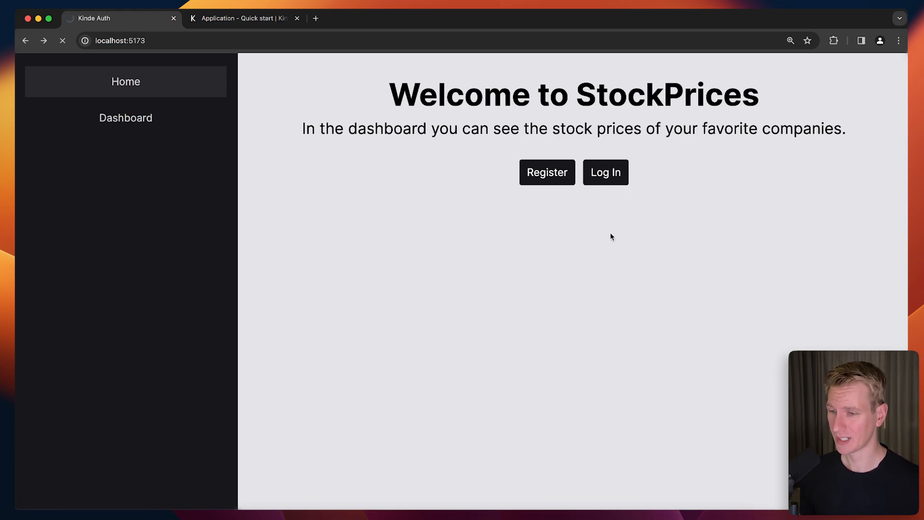
pyautogui.click(545, 173)
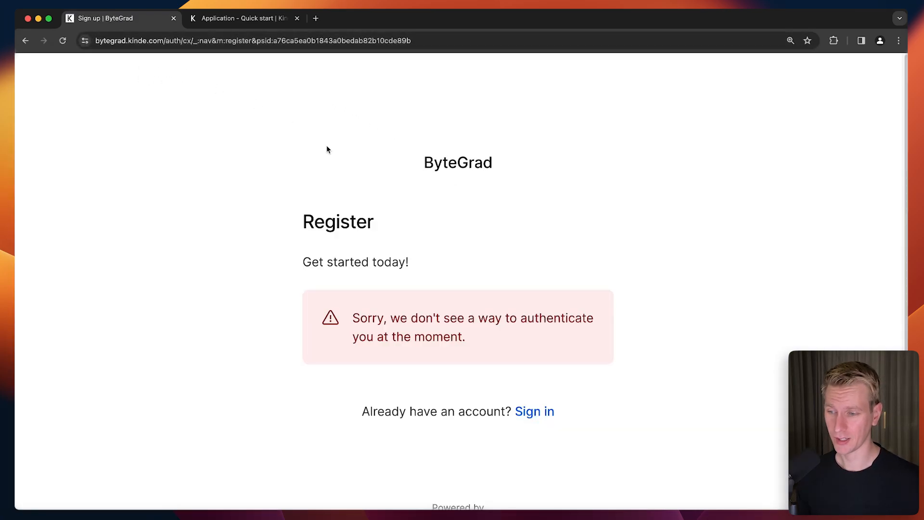
pyautogui.moveTo(393, 183)
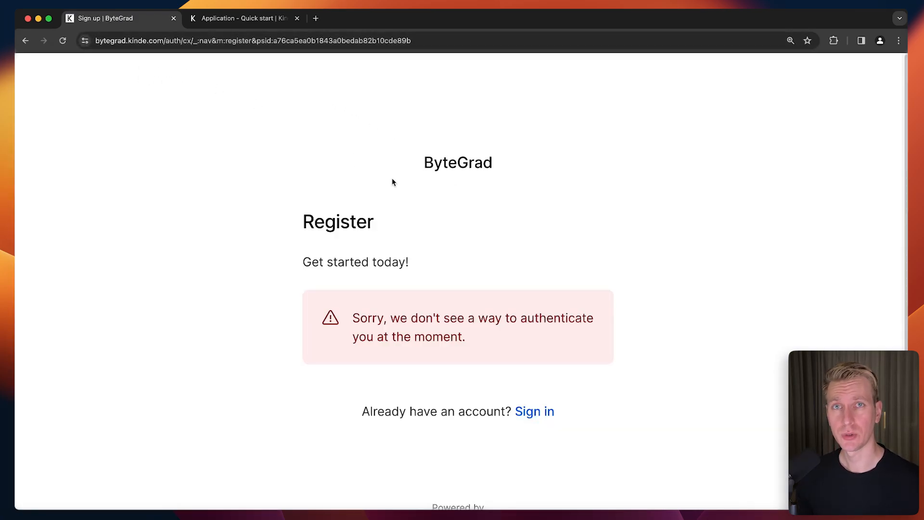
pyautogui.click(244, 18)
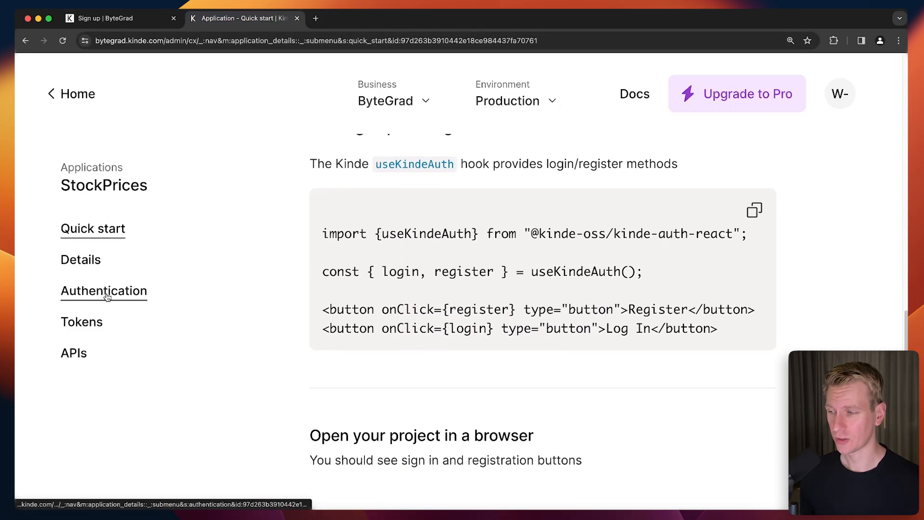
# Enable the GitHub social connection for StockPrices and return to the running app
pyautogui.click(103, 291)
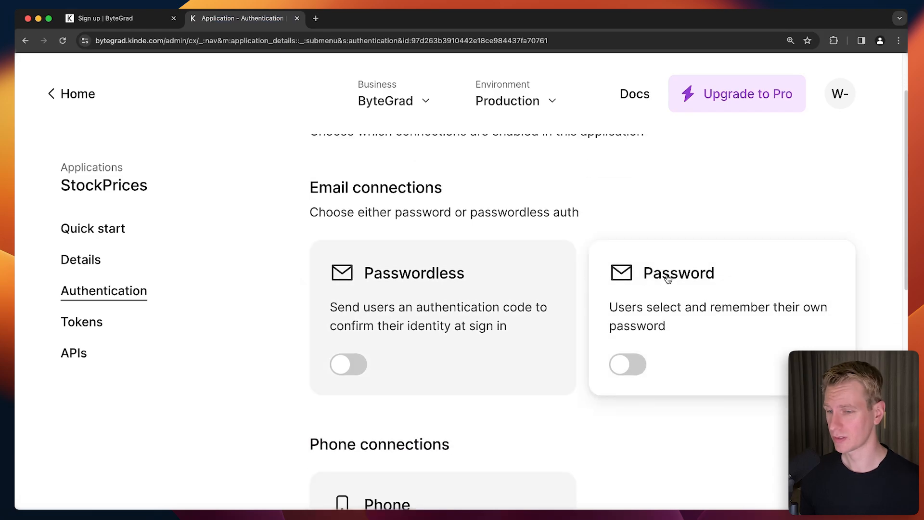
pyautogui.scroll(-3)
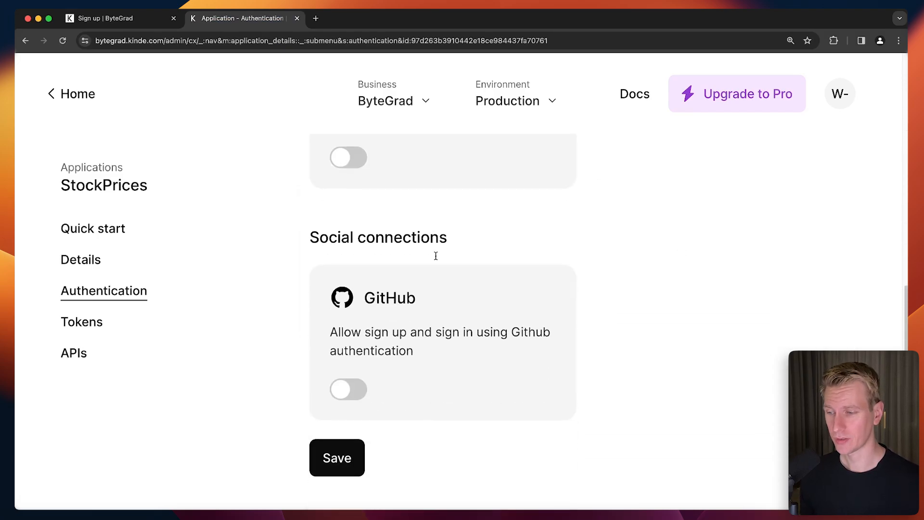
pyautogui.click(348, 389)
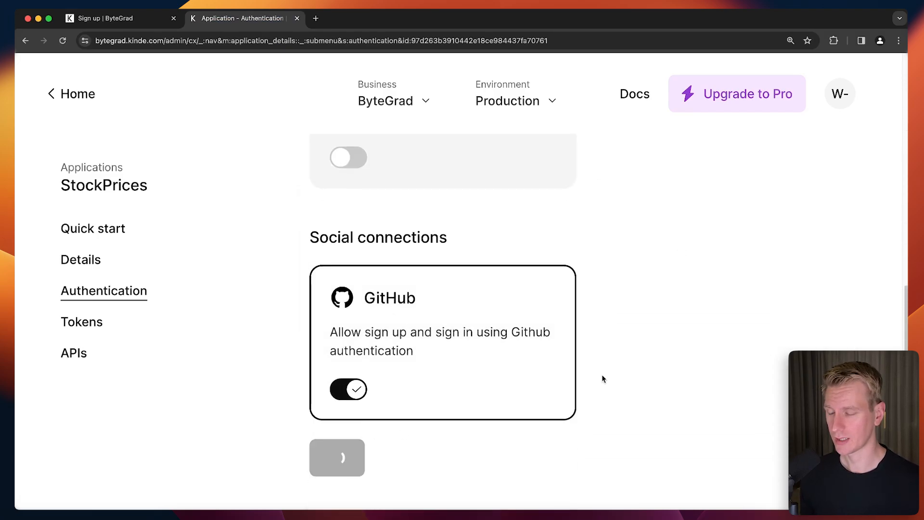
pyautogui.click(117, 18)
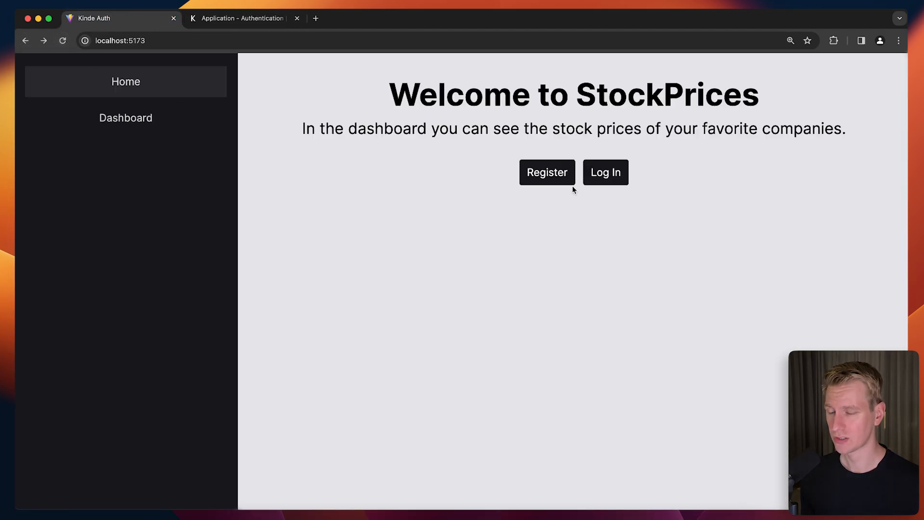
# Register again and sign up through Continue with GitHub
pyautogui.click(547, 173)
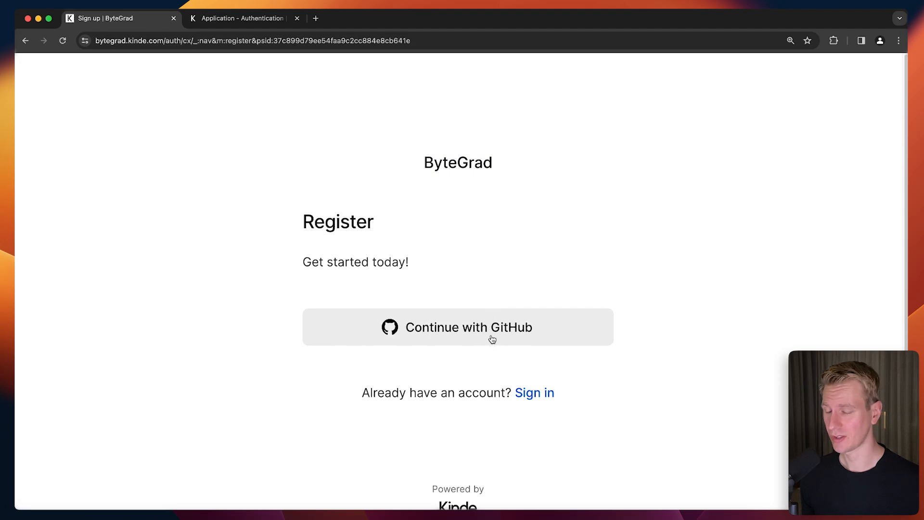
pyautogui.click(457, 327)
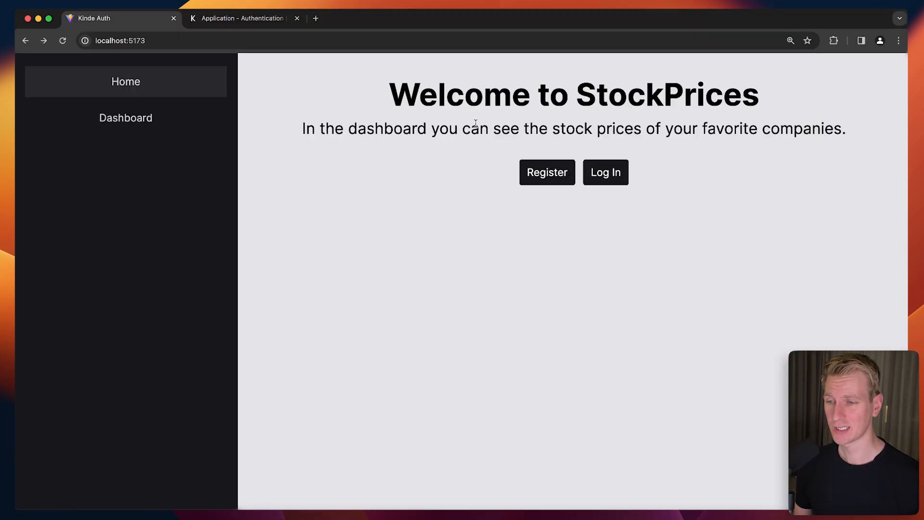
pyautogui.moveTo(583, 164)
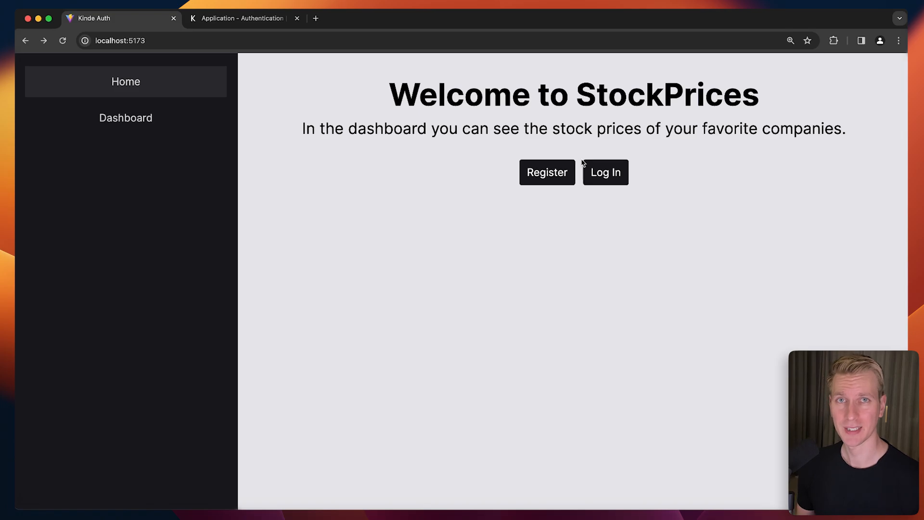
pyautogui.moveTo(319, 453)
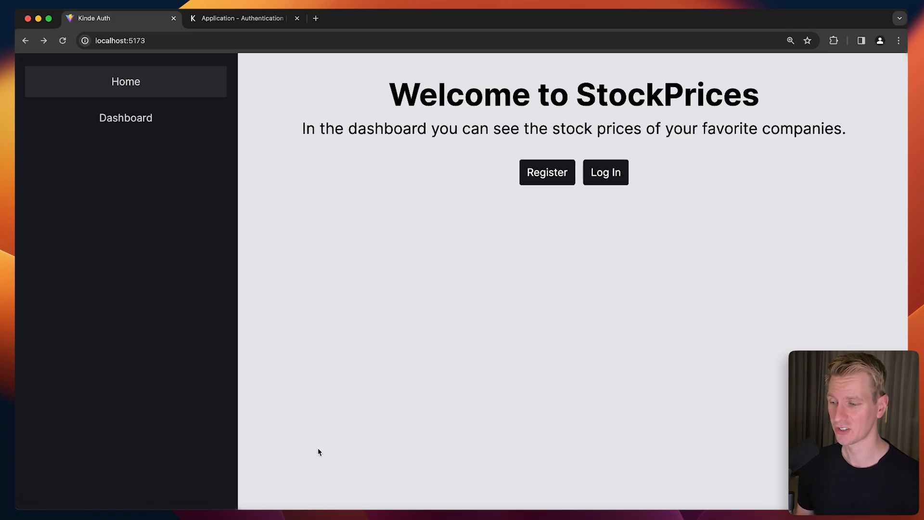
# Confirm the one registered user in Kinde's Users list, then return to the app
pyautogui.click(245, 18)
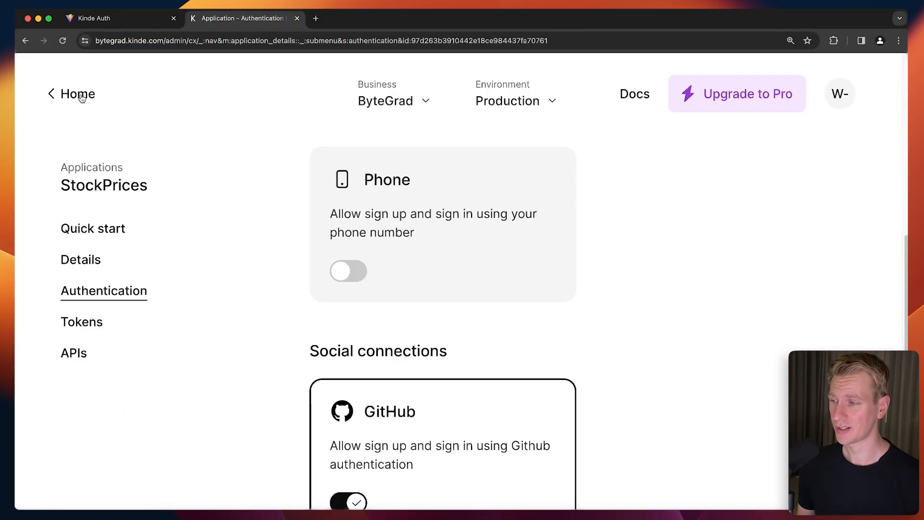
pyautogui.click(76, 93)
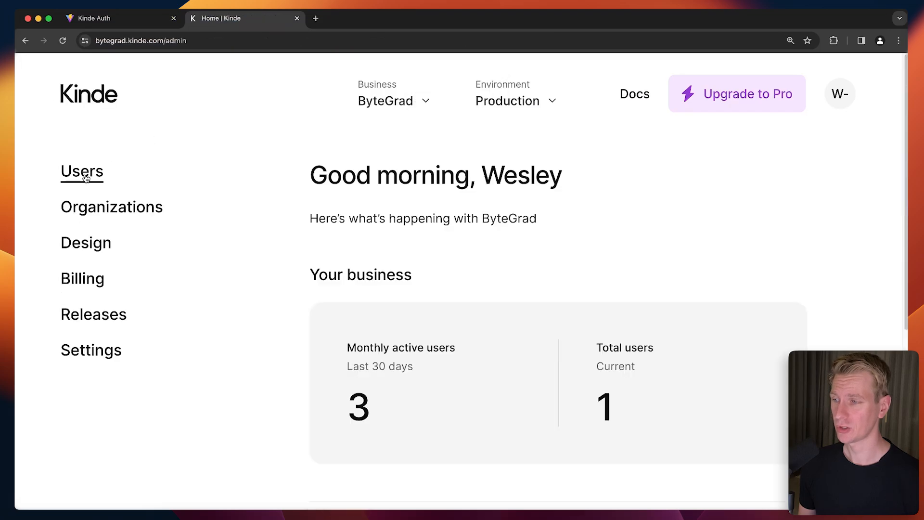
pyautogui.click(81, 172)
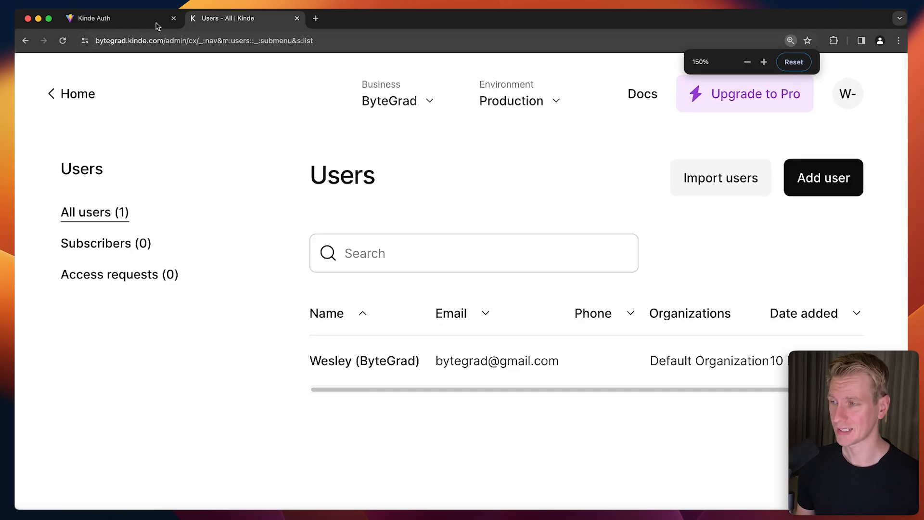
pyautogui.click(121, 18)
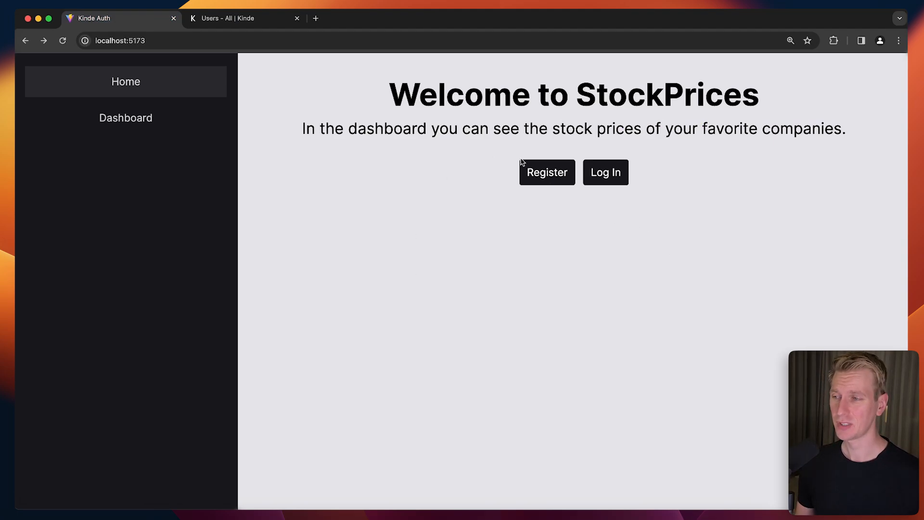
pyautogui.moveTo(548, 198)
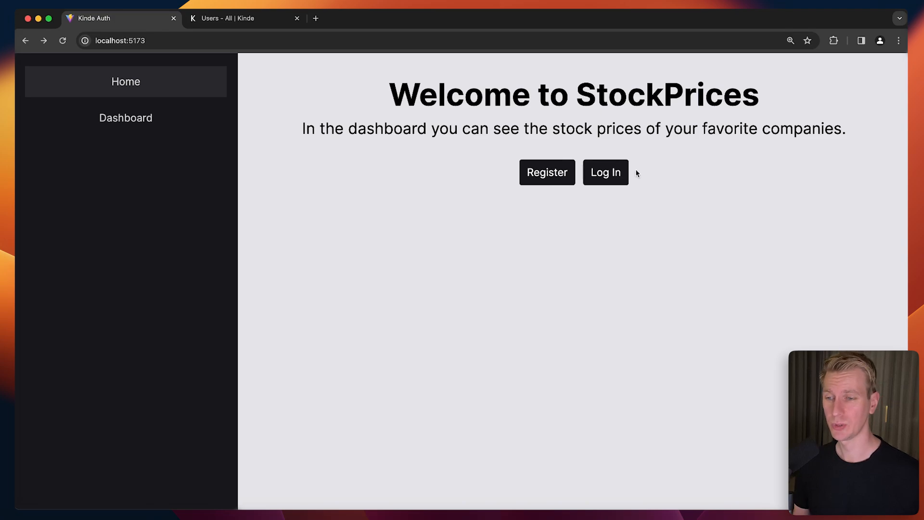
pyautogui.moveTo(669, 172)
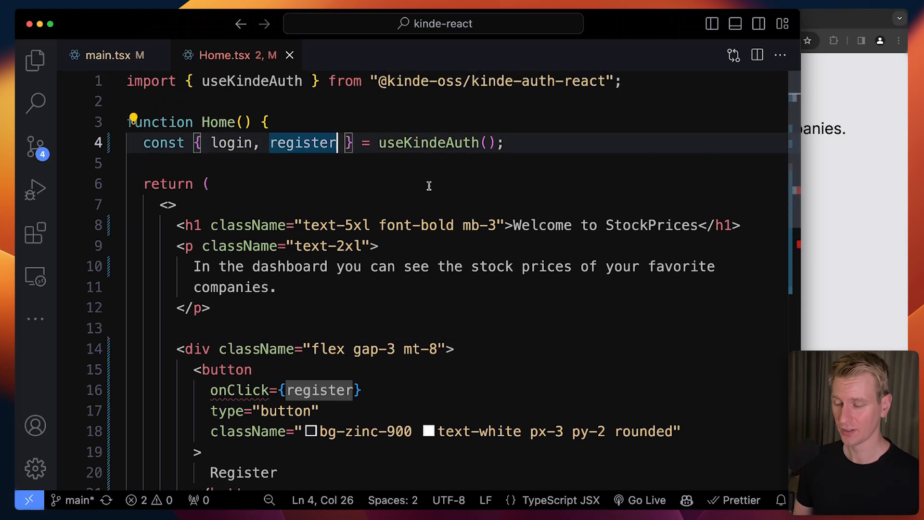
# Destructure isAuthenticated and add an {isAuthenticated && (...)} block for user info and Log out
pyautogui.write(', isAuthent')
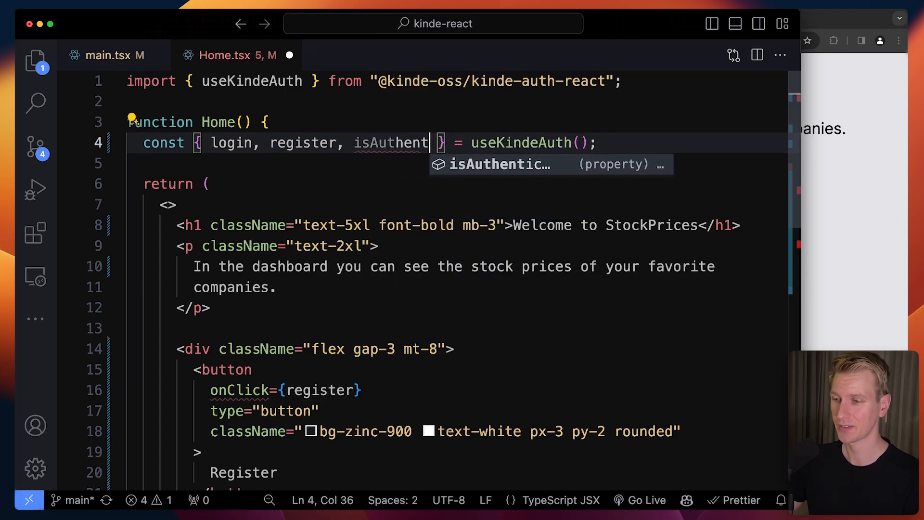
pyautogui.press('Tab')
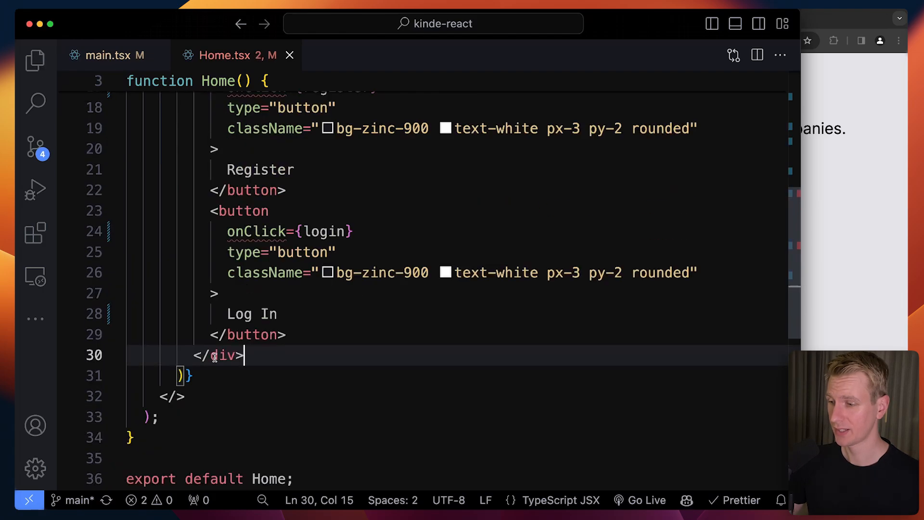
pyautogui.write('{}')
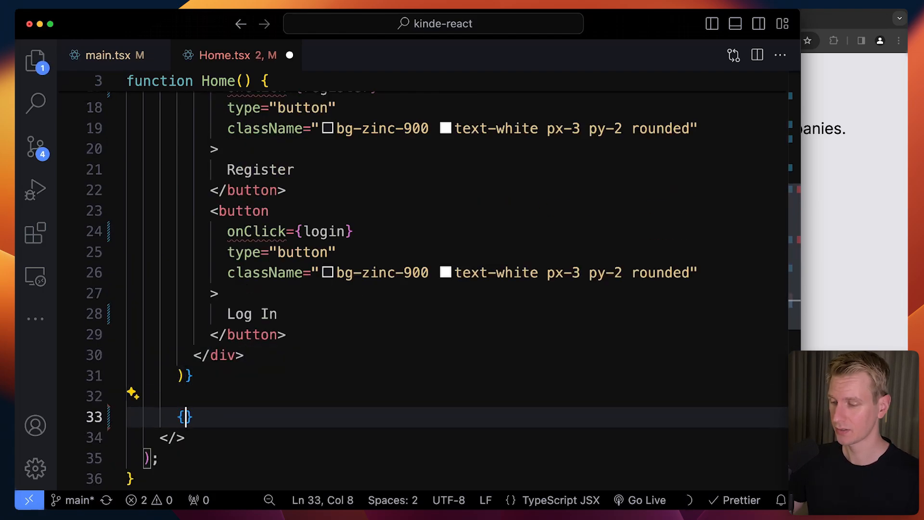
pyautogui.write('isAuthenticated && (')
pyautogui.write('{')
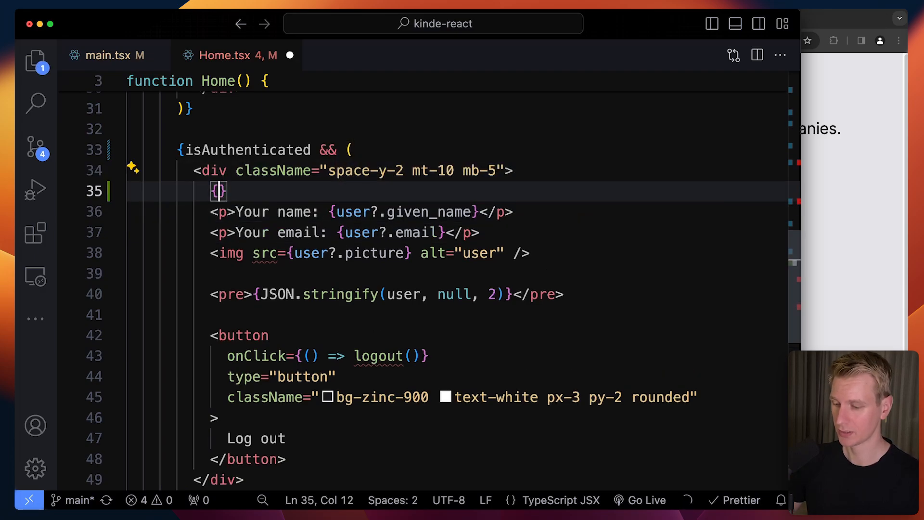
# Review the user fields in the isAuthenticated block and wrap Register's onClick in () => register()
pyautogui.write('user.')
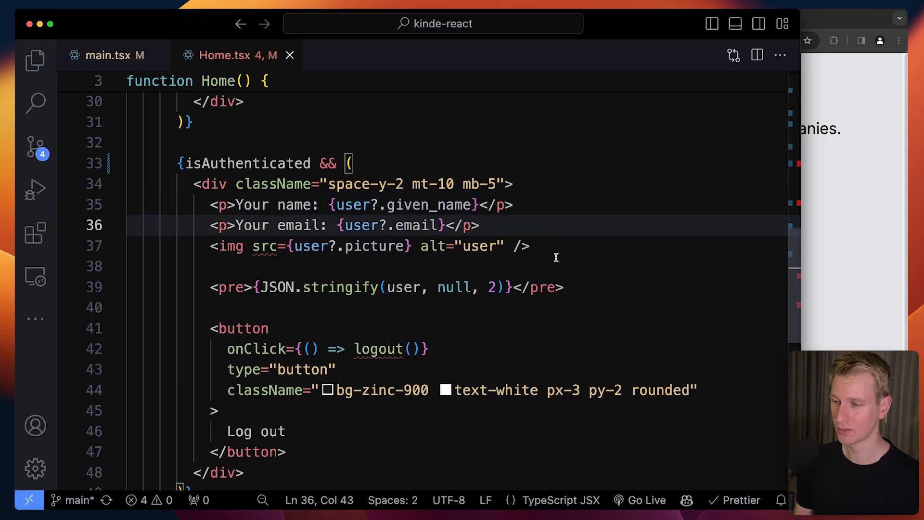
pyautogui.click(564, 287)
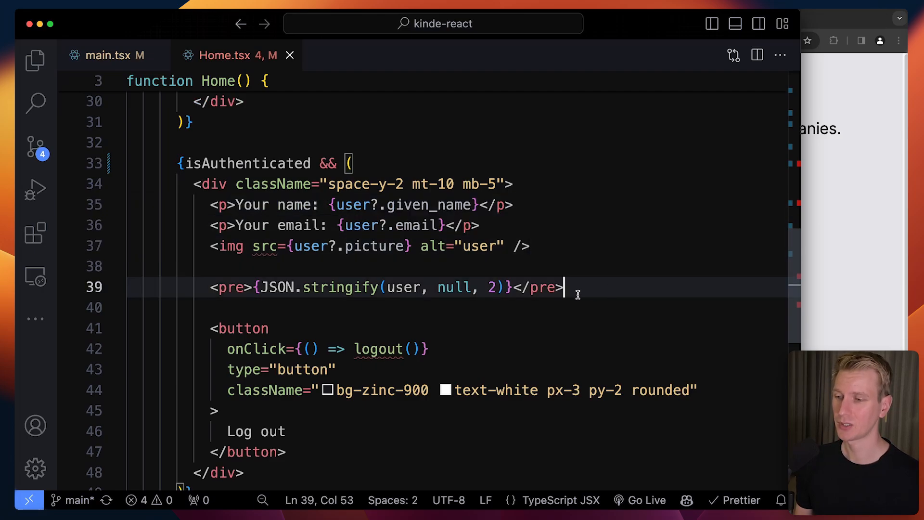
pyautogui.moveTo(403, 287)
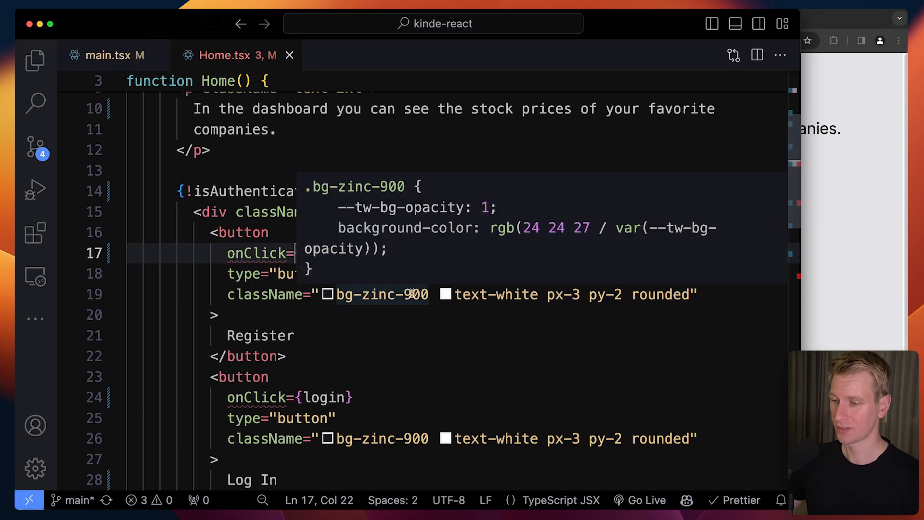
pyautogui.write('() => register')
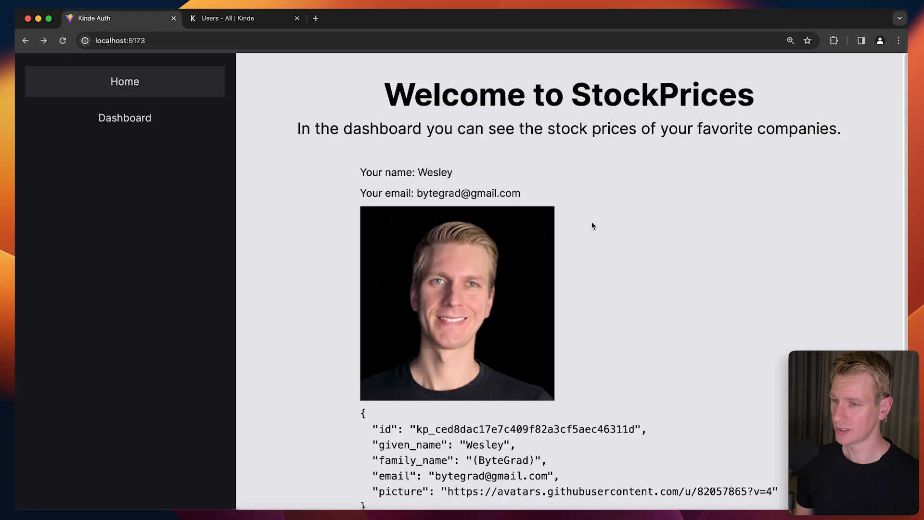
pyautogui.moveTo(470, 169)
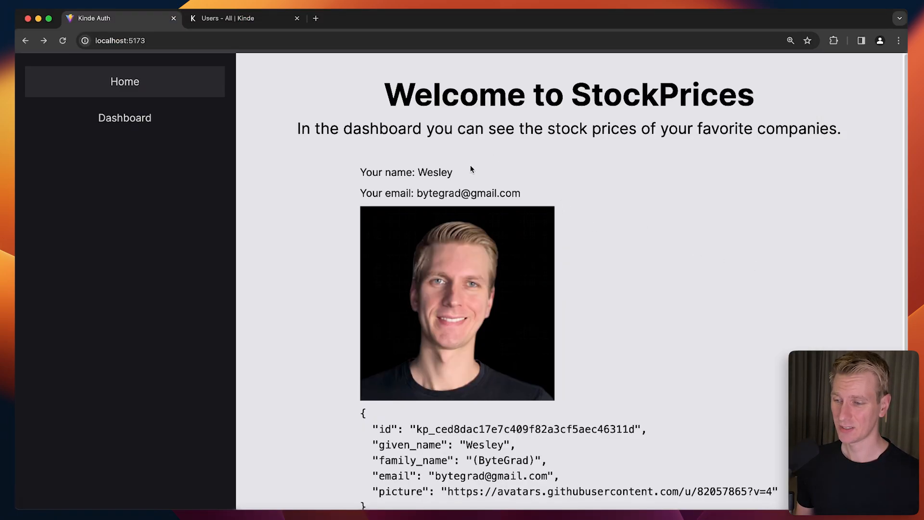
# Scroll past the user JSON and log out of the StockPrices app
pyautogui.scroll(-3)
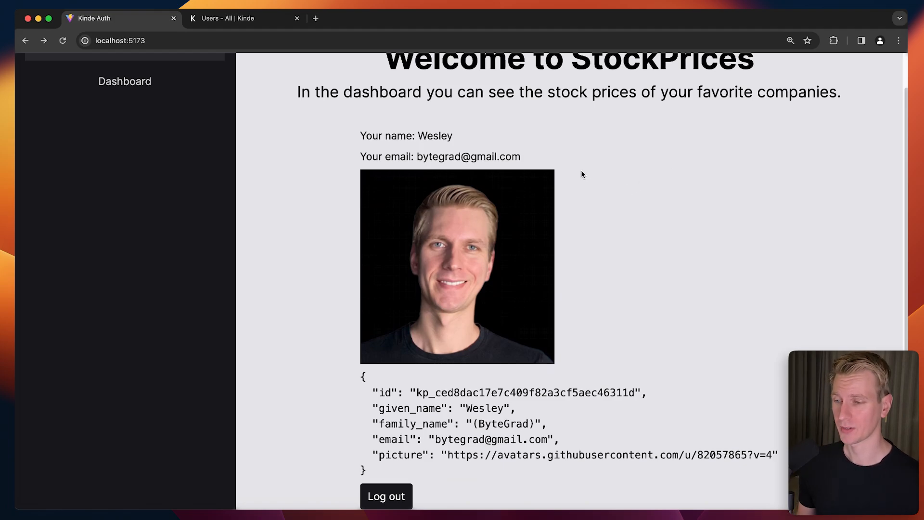
pyautogui.scroll(-3)
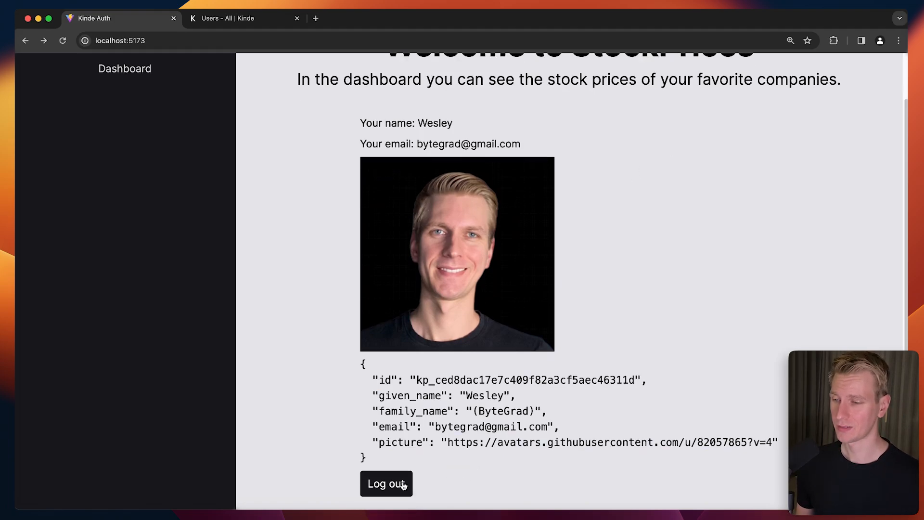
pyautogui.click(385, 484)
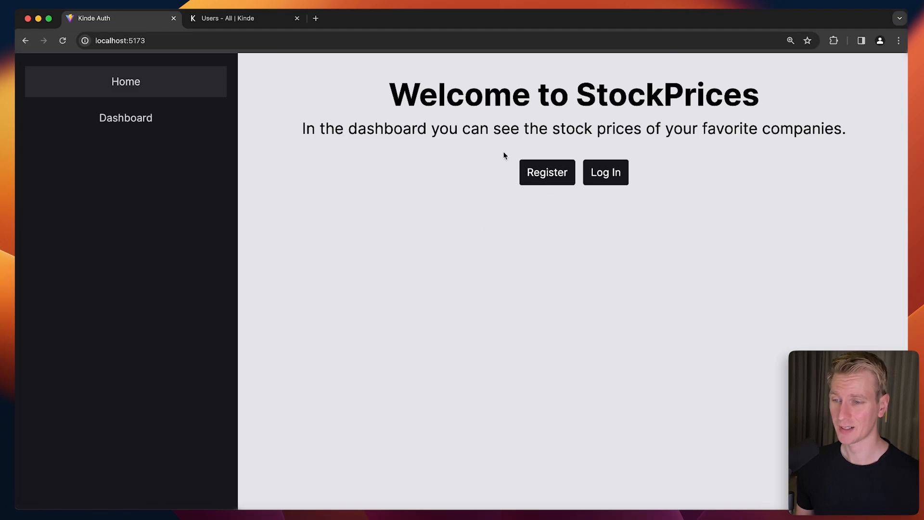
pyautogui.moveTo(392, 300)
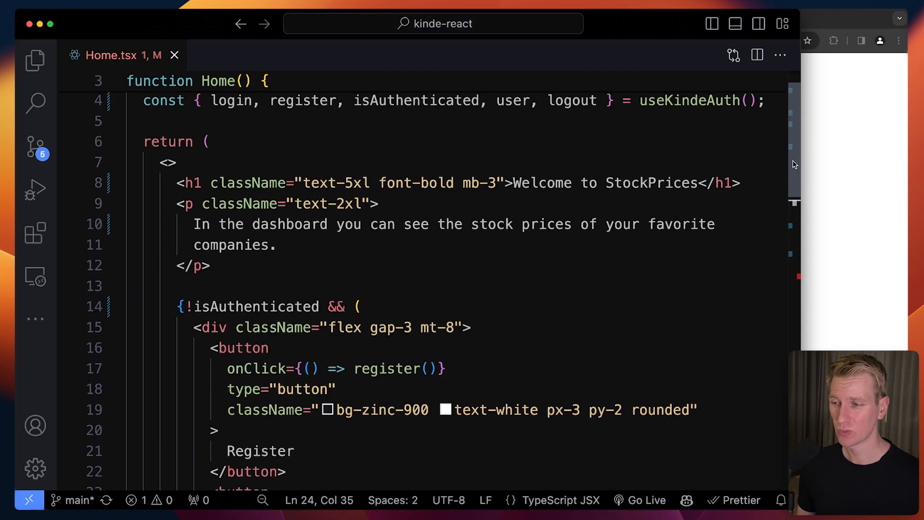
# Add an {isLoading && (...)} block and change the buttons condition to !isLoading && !isAuthenticated
pyautogui.scroll(3)
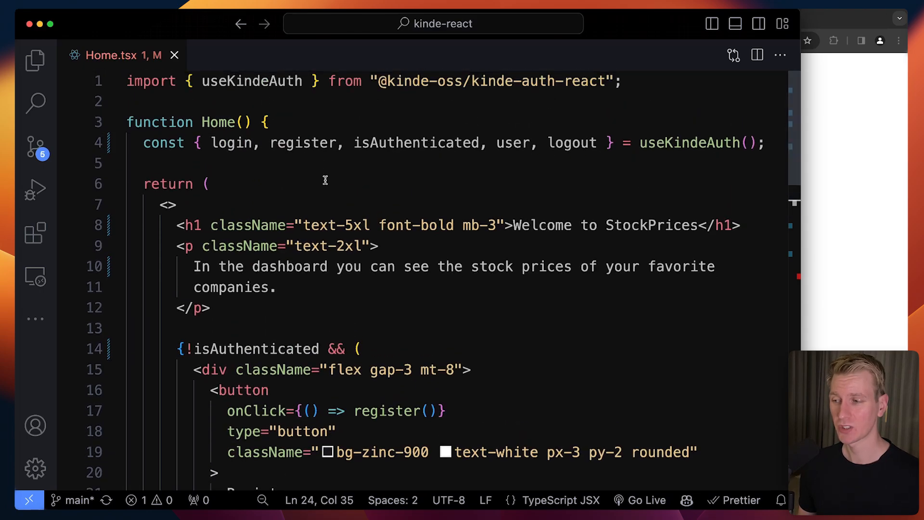
pyautogui.moveTo(268, 203)
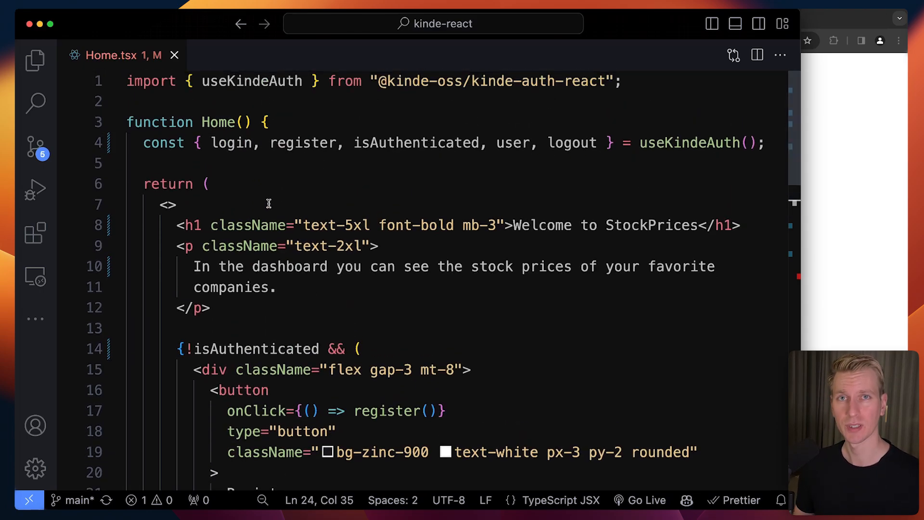
pyautogui.write('isLoadi')
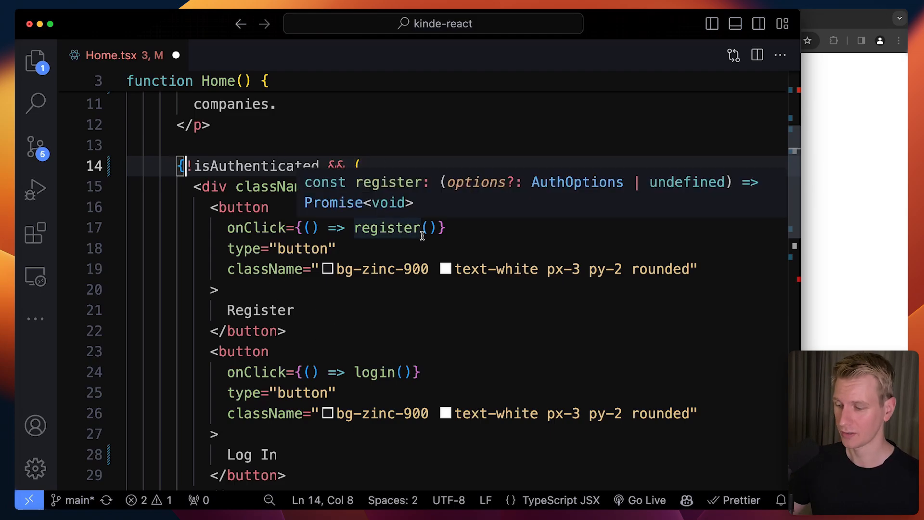
pyautogui.write('!islo')
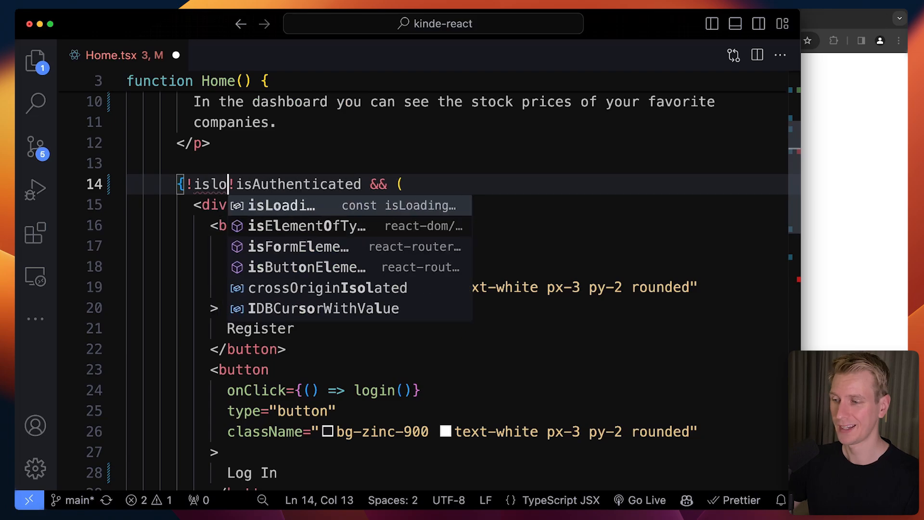
pyautogui.press('Tab')
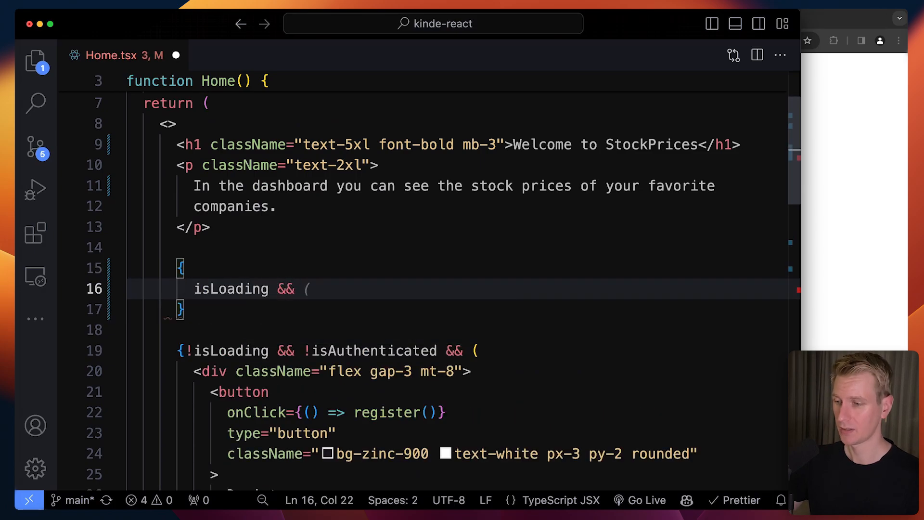
pyautogui.scroll(-3)
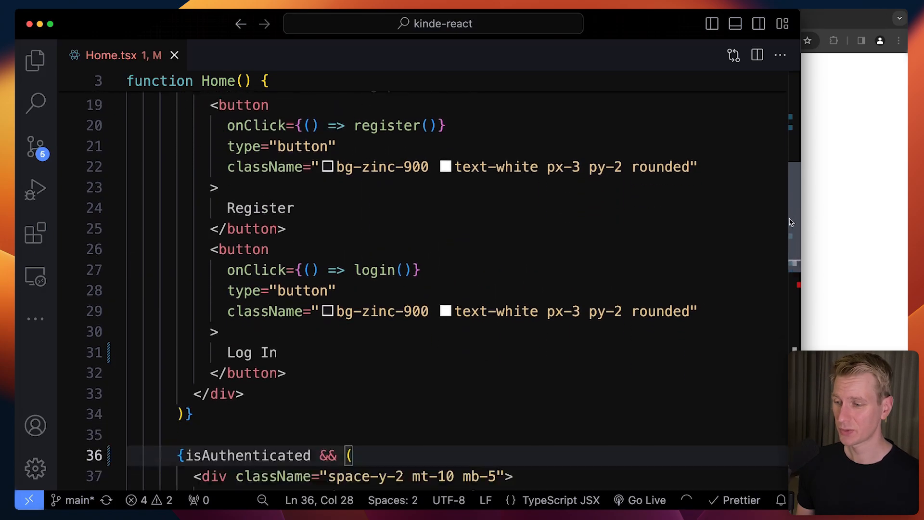
pyautogui.scroll(-3)
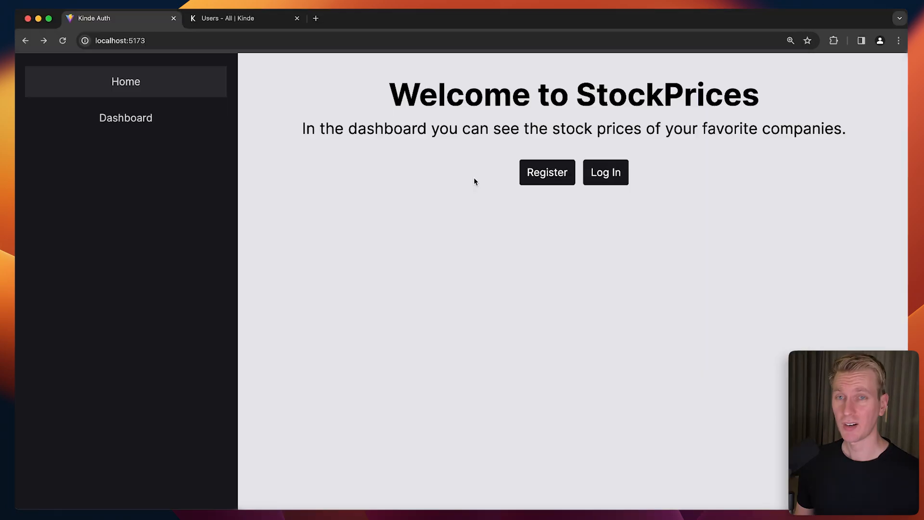
# Open the Dashboard page while logged out, then return to main.tsx's router
pyautogui.click(126, 117)
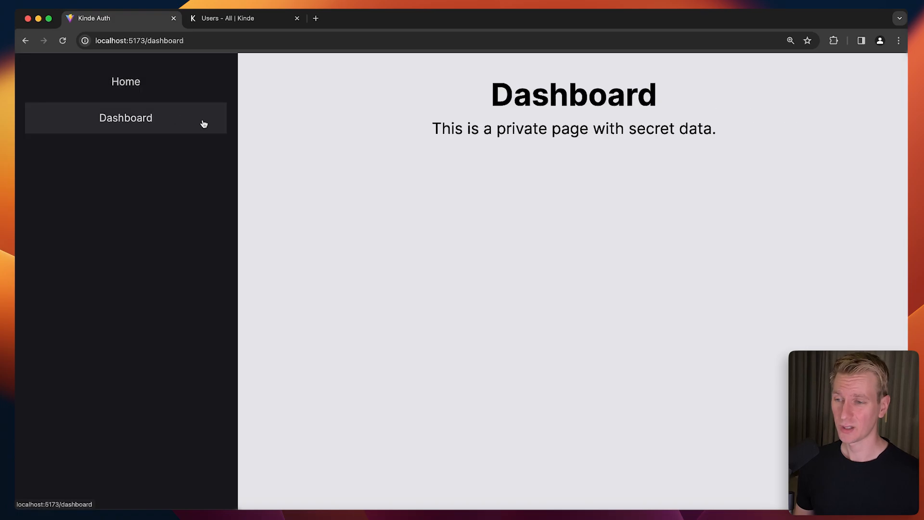
pyautogui.click(125, 81)
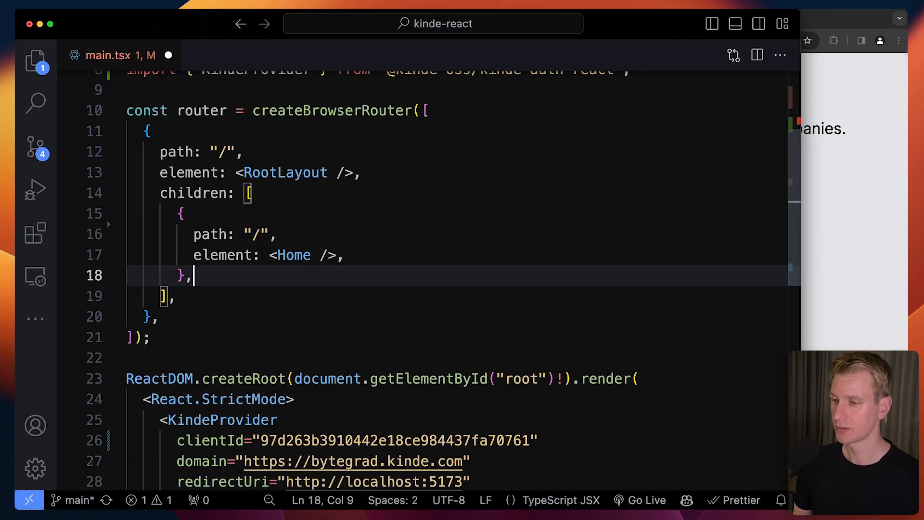
# Nest the /dashboard route under a new route with element <ProtectedRoute /> and create ProtectedRoute.tsx
pyautogui.press('Enter')
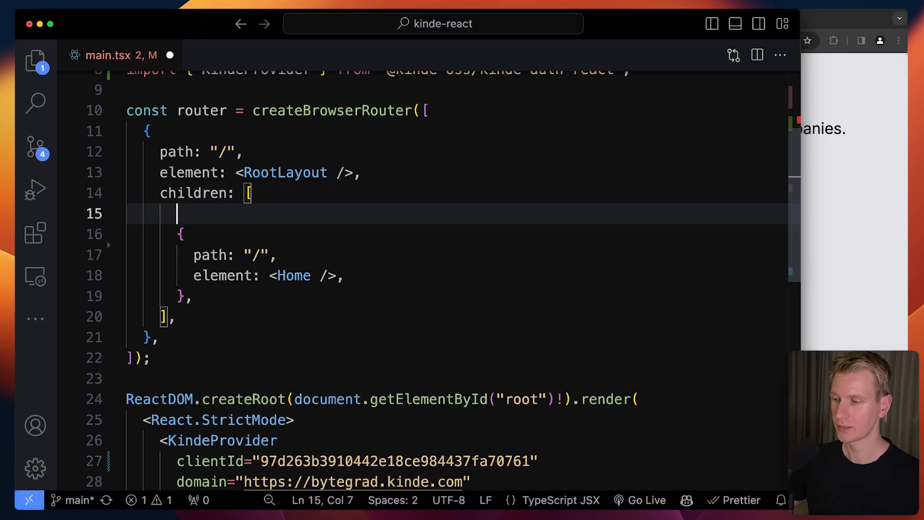
pyautogui.write('elem')
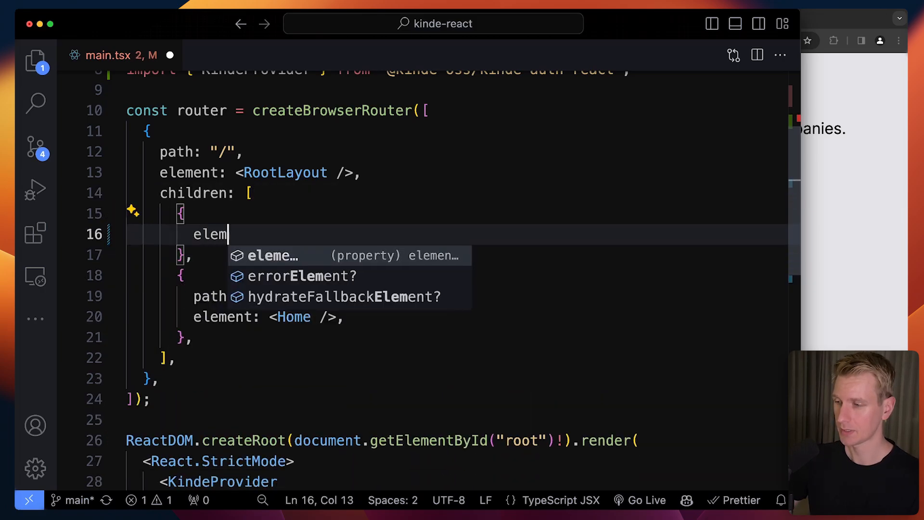
pyautogui.write('ent: <')
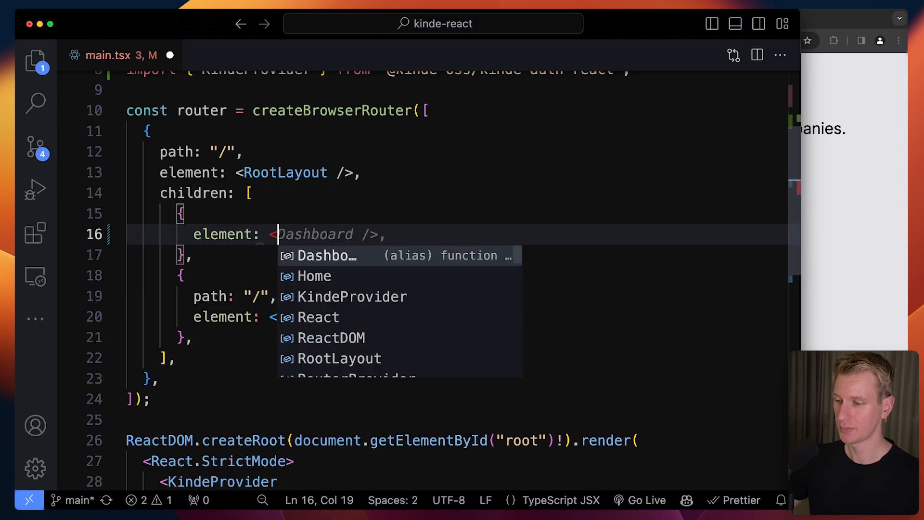
pyautogui.write('ProtectedRout')
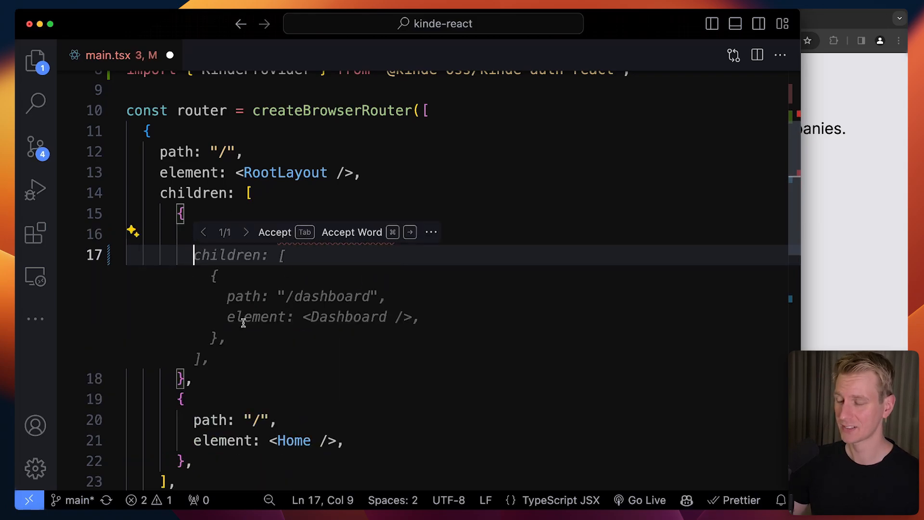
pyautogui.press('Tab')
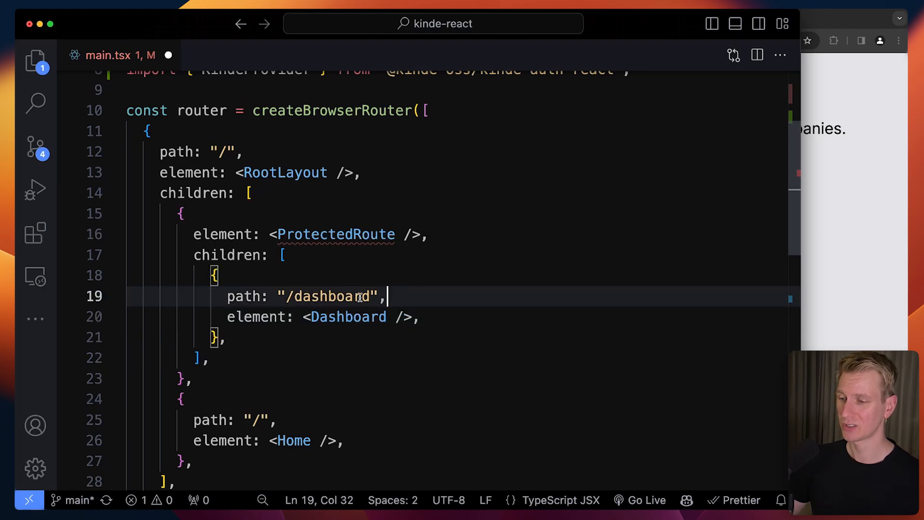
pyautogui.click(419, 317)
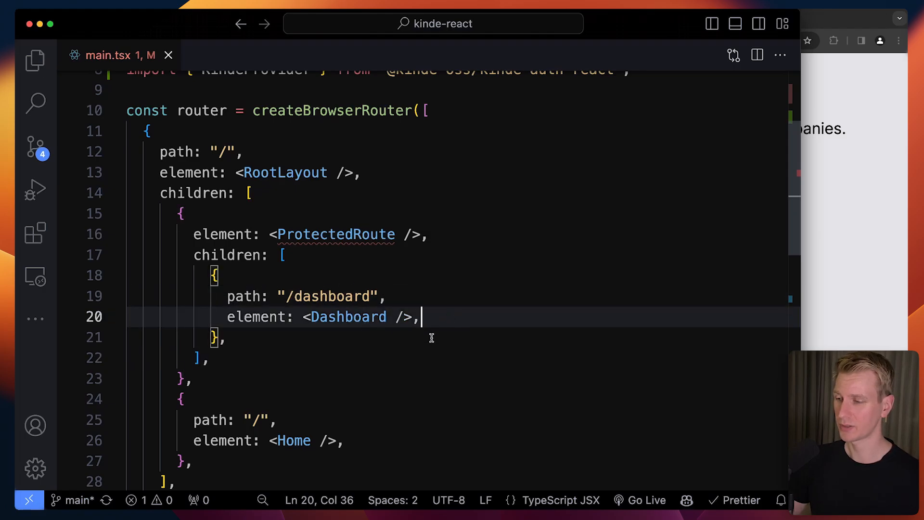
pyautogui.click(312, 233)
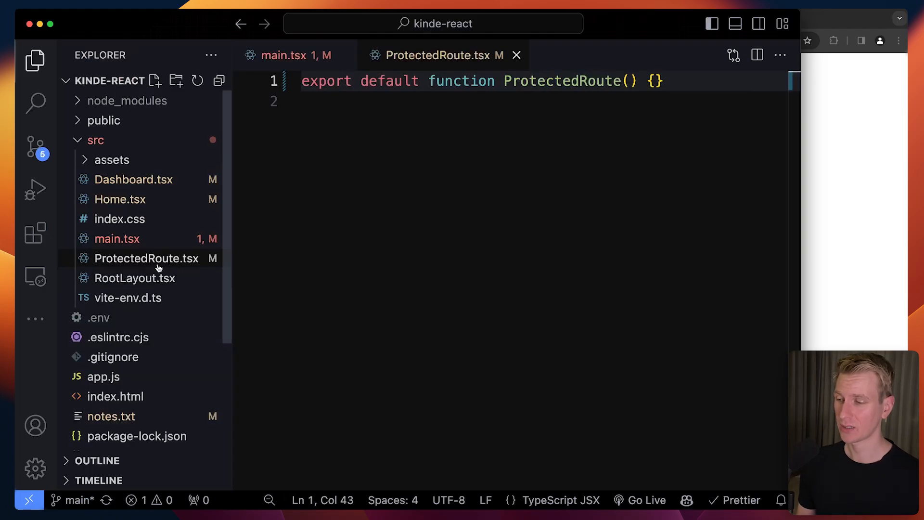
# In ProtectedRoute.tsx, import useKindeAuth and destructure isLoading and isAuthenticated
pyautogui.click(35, 59)
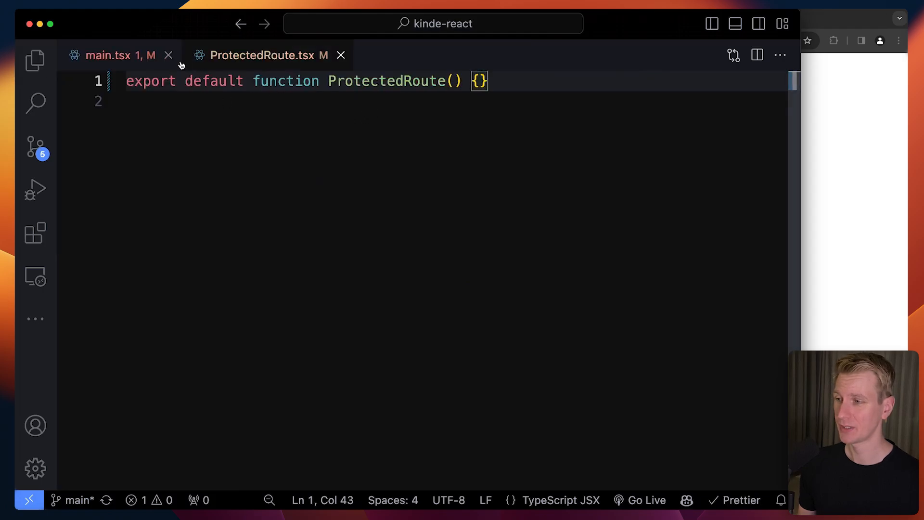
pyautogui.click(109, 55)
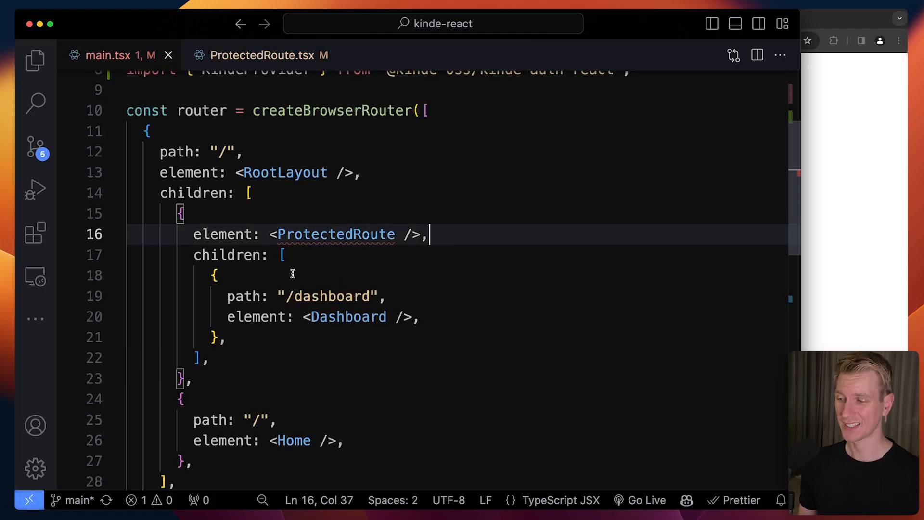
pyautogui.click(267, 55)
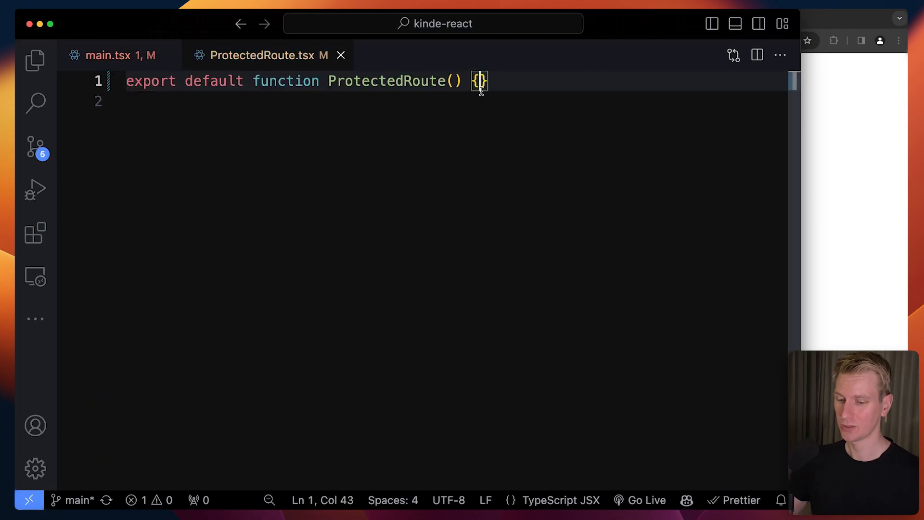
pyautogui.write('useKindeAuth();')
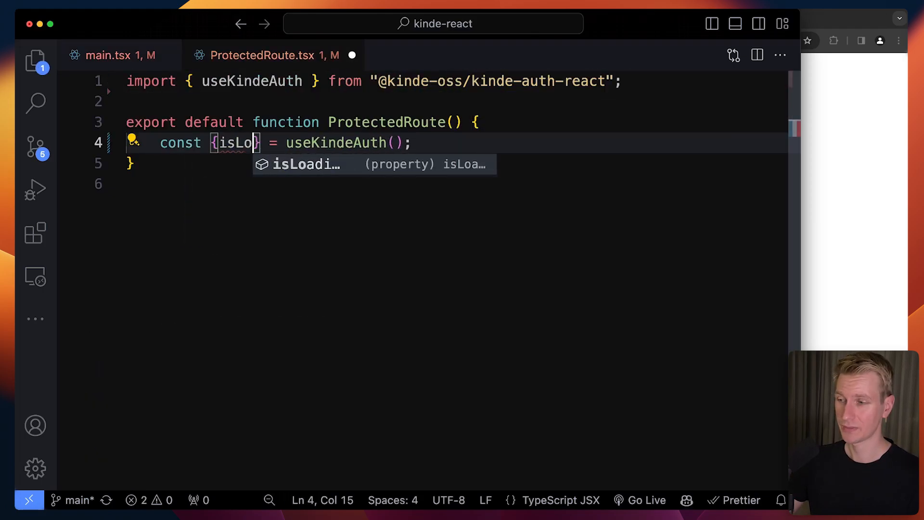
pyautogui.write('ading, isAuthenticated')
pyautogui.write('if (isLoading) {')
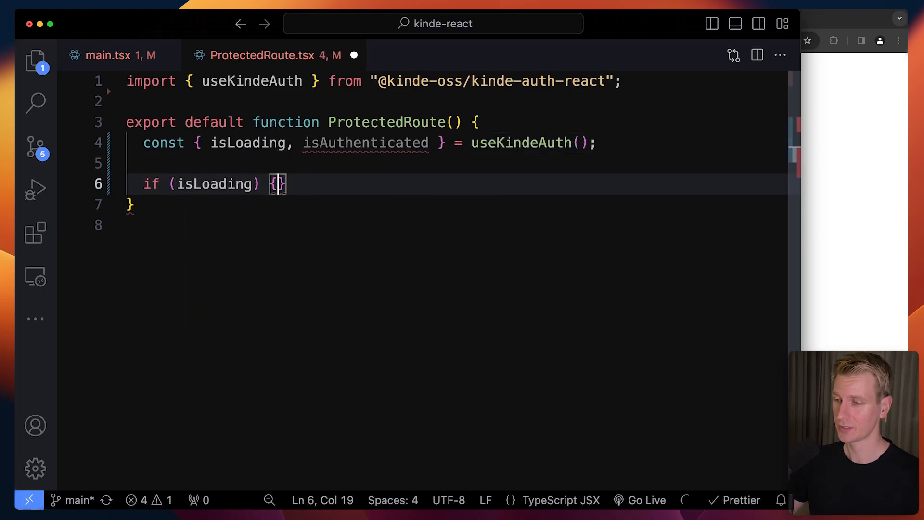
# Return a Loading... div while loading and a Not authenticated div when !isLoading && !isAuthenticated
pyautogui.write('return <div>Loading...</div>;')
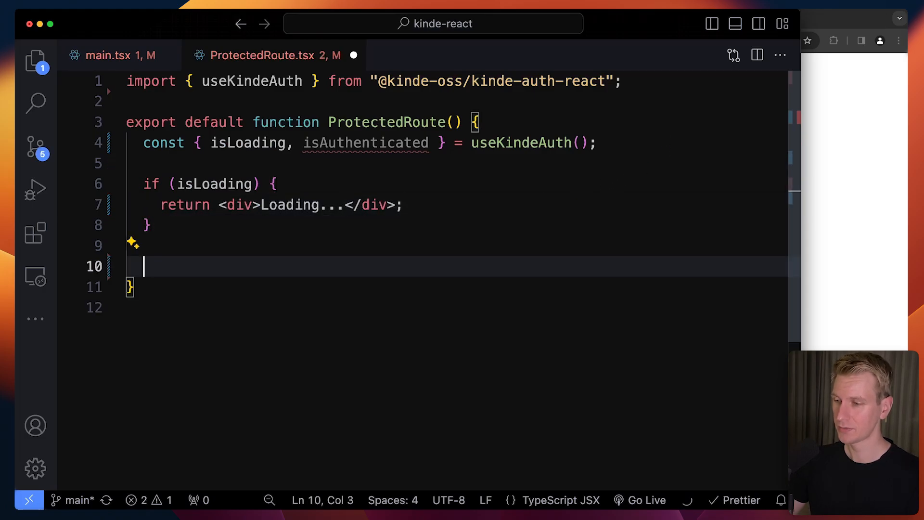
pyautogui.write('if (!isLoading && !')
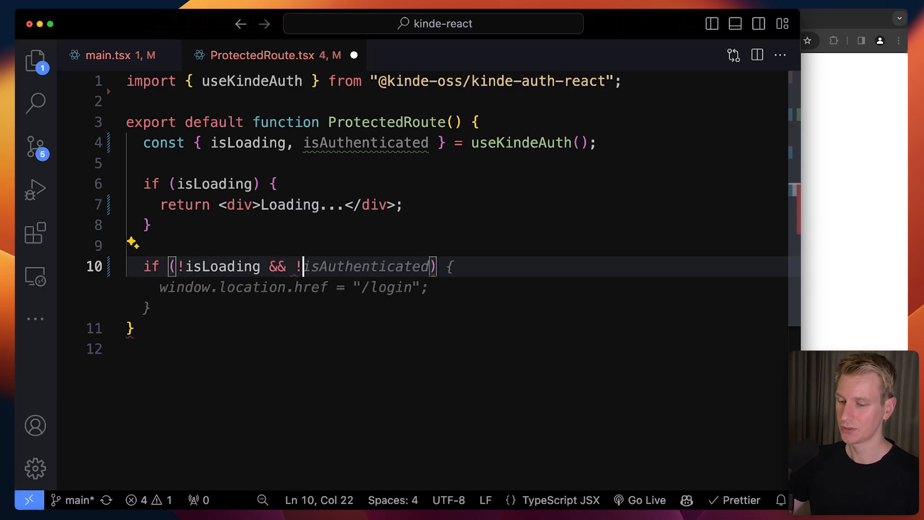
pyautogui.write('isAuthenticated')
pyautogui.write('return')
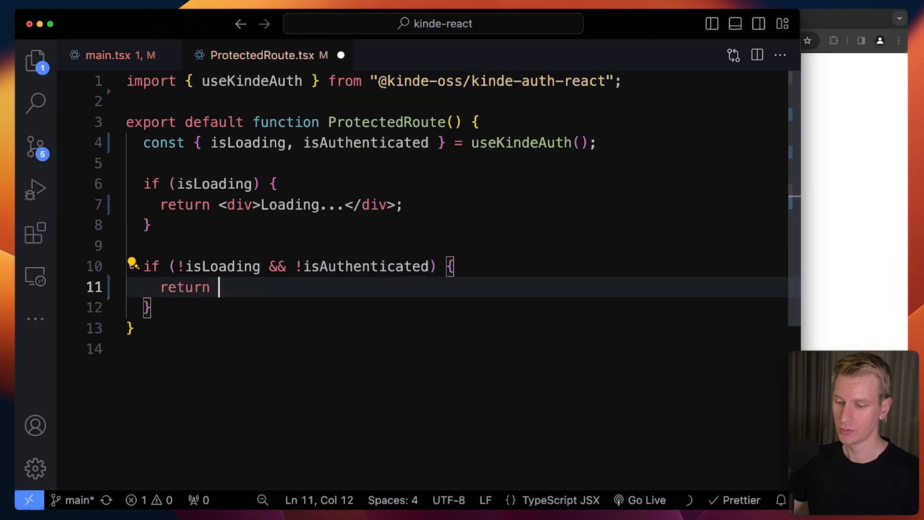
pyautogui.write('<div>Not authenticated</div>;')
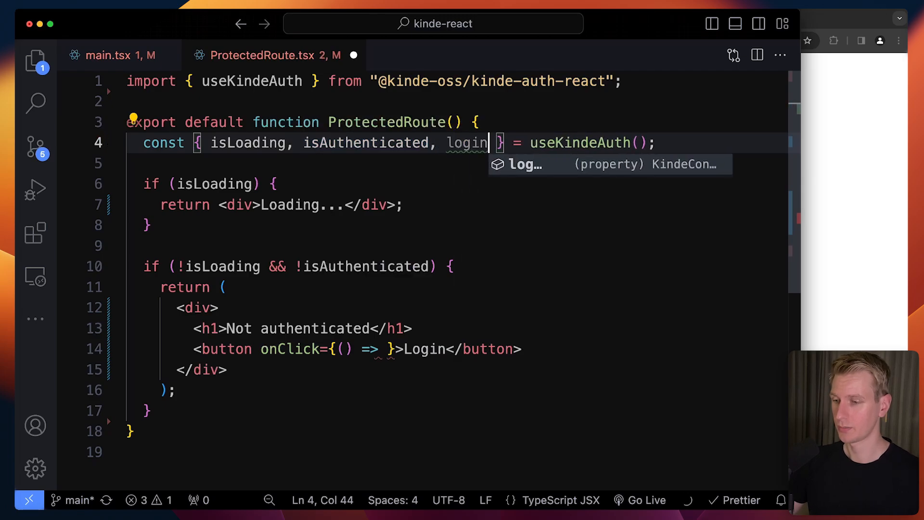
# Add a Login button calling login() to the Not authenticated view and return <Outlet /> when authenticated
pyautogui.write('login()')
pyautogui.write('return <o')
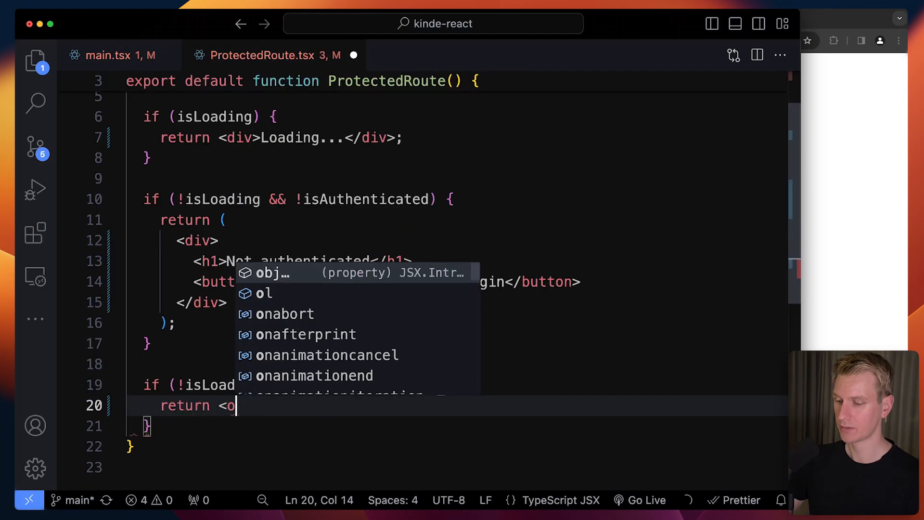
pyautogui.write('utlet />;')
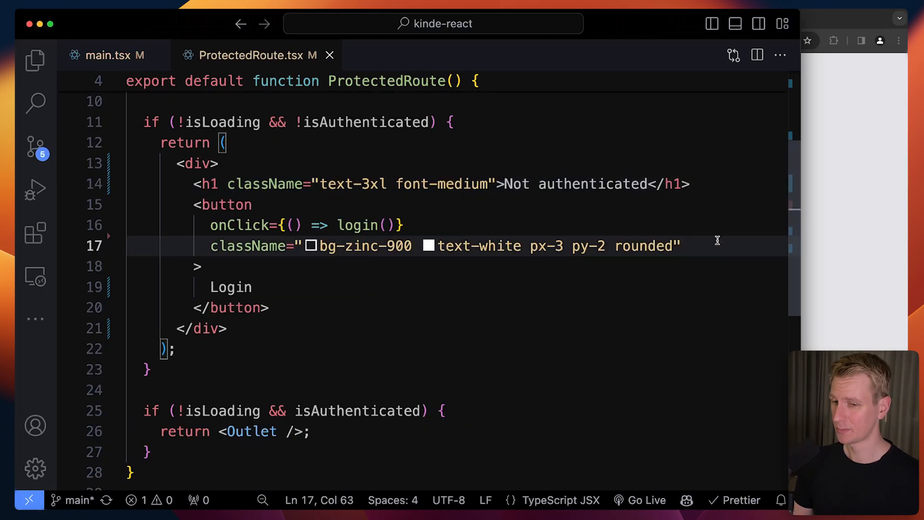
pyautogui.click(109, 55)
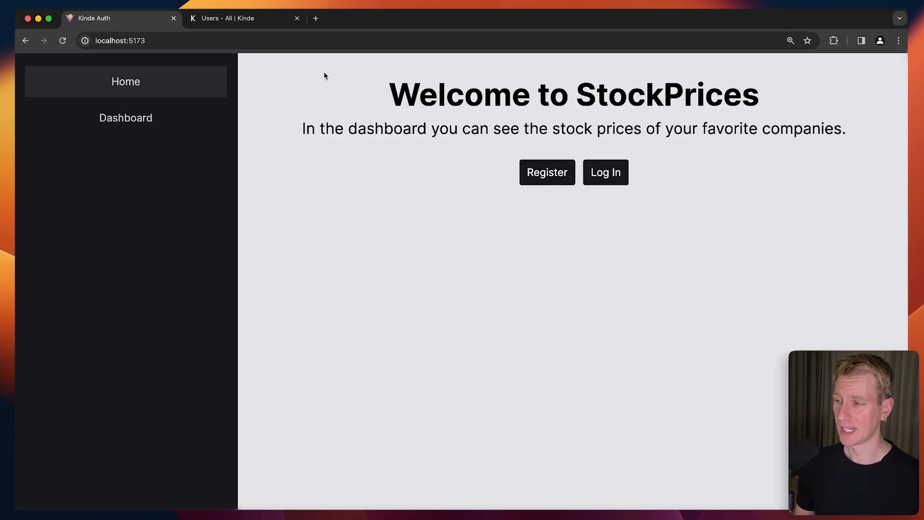
# Hit Not authenticated on Dashboard, log in with GitHub, and reopen the Dashboard signed in
pyautogui.click(125, 118)
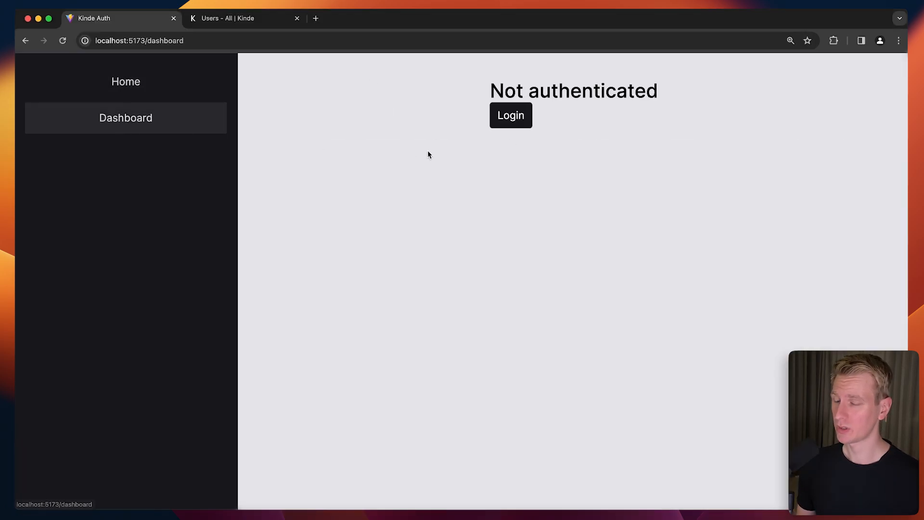
pyautogui.moveTo(638, 121)
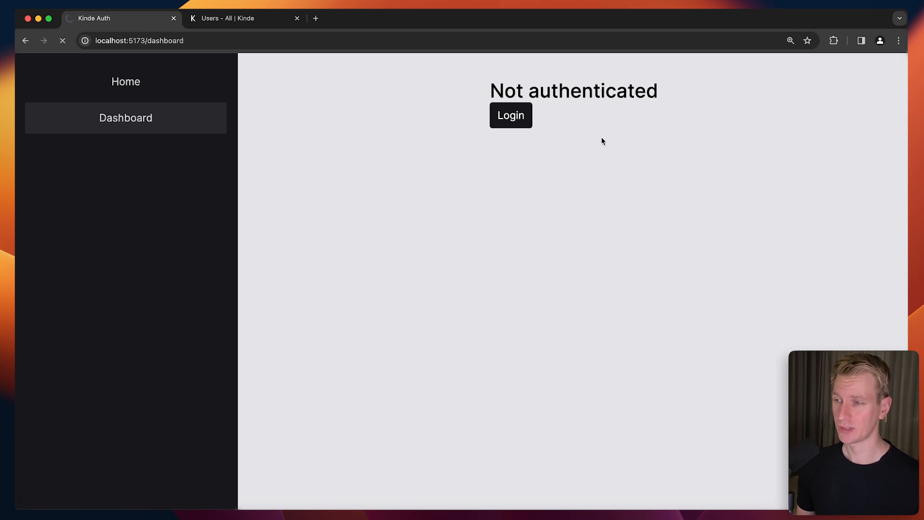
pyautogui.click(510, 114)
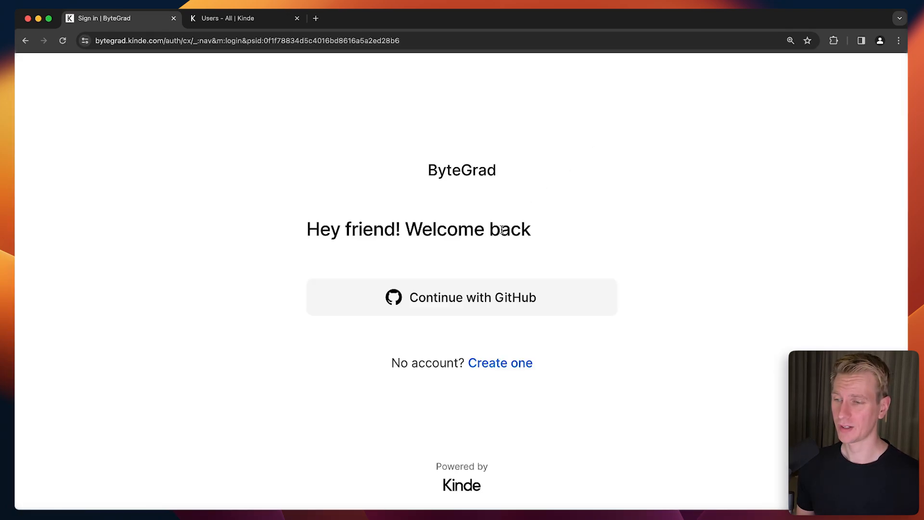
pyautogui.moveTo(448, 319)
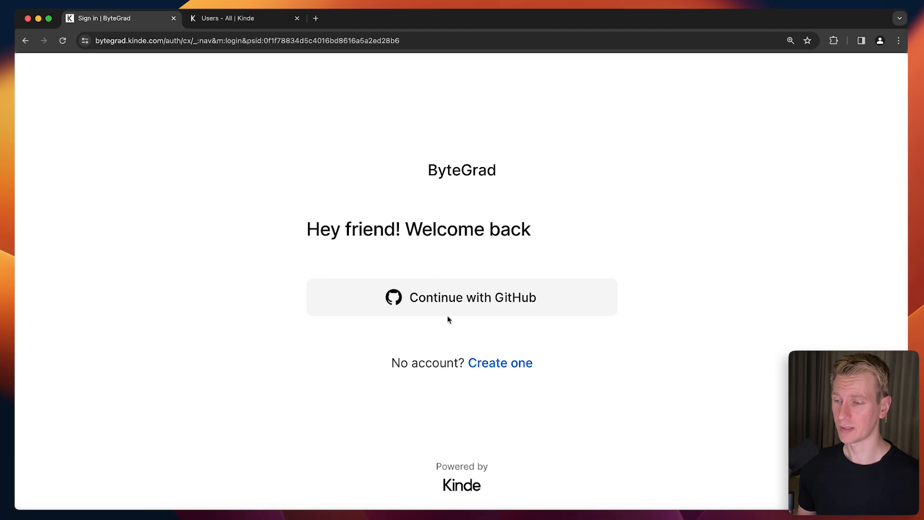
pyautogui.click(461, 298)
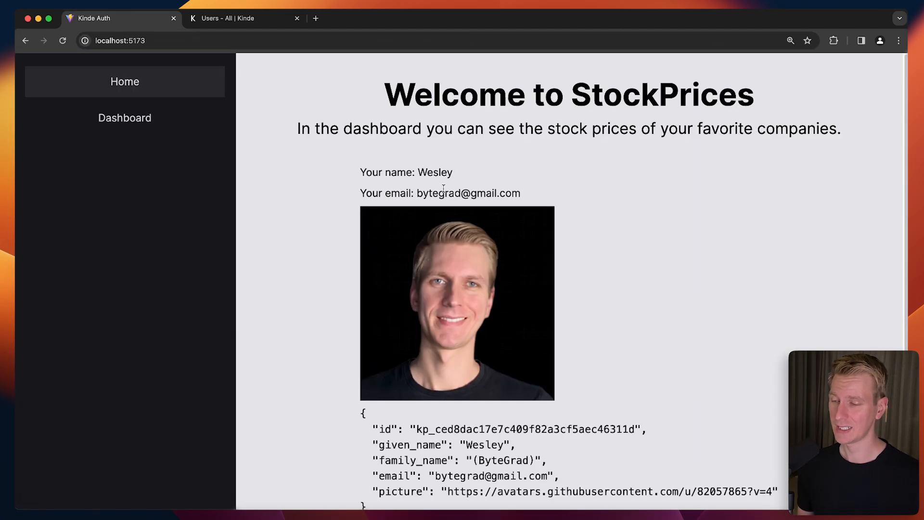
pyautogui.scroll(-3)
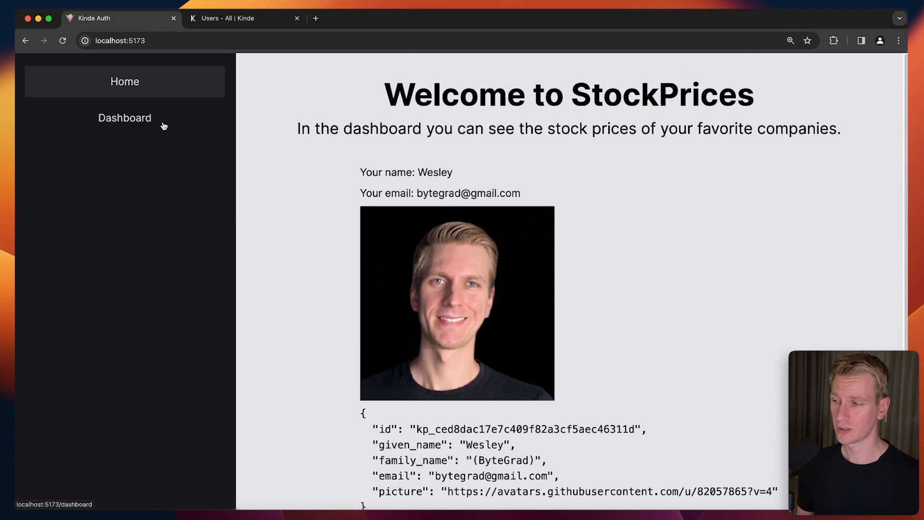
pyautogui.click(124, 117)
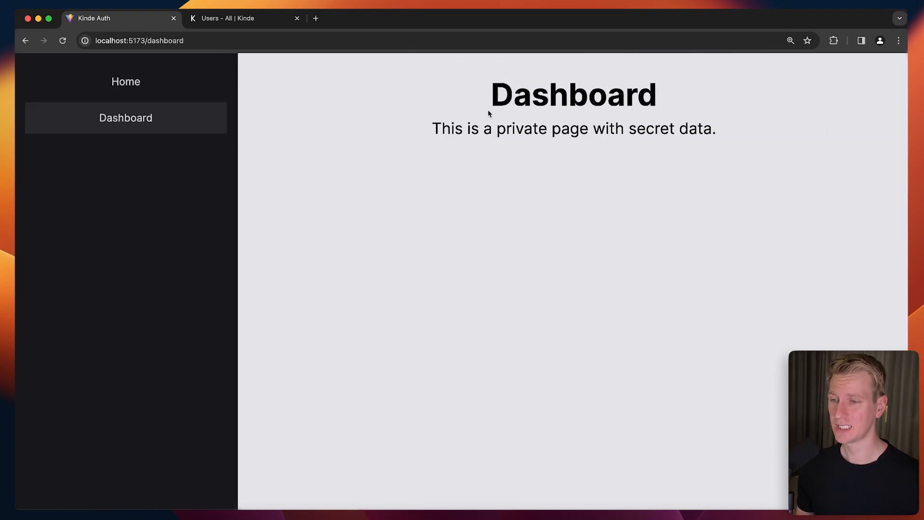
pyautogui.moveTo(651, 151)
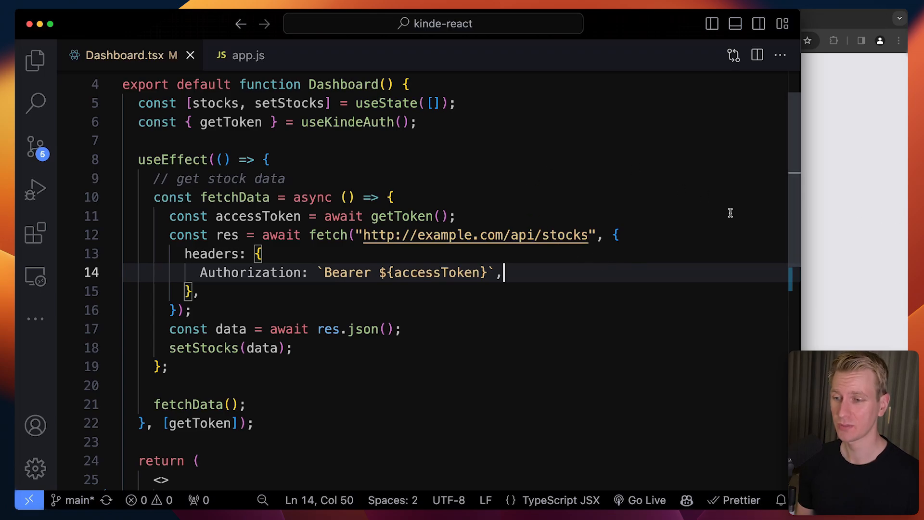
pyautogui.moveTo(443, 162)
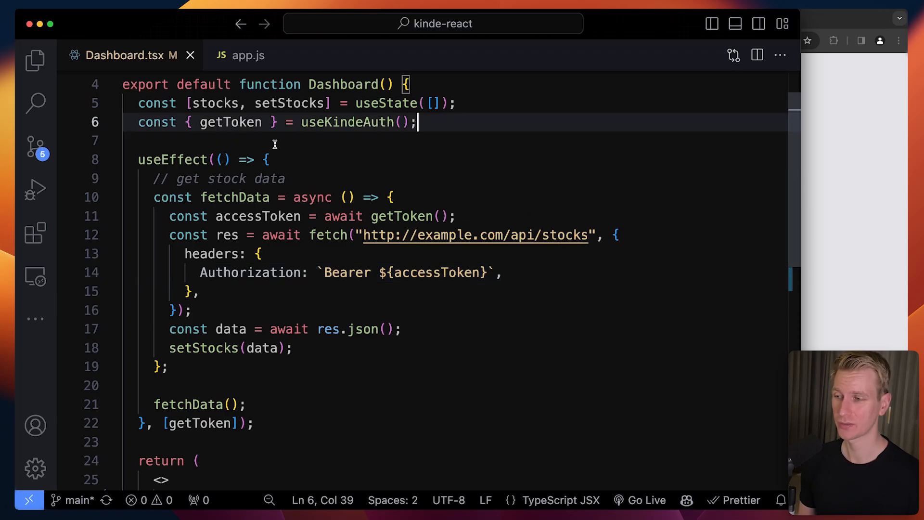
pyautogui.moveTo(393, 138)
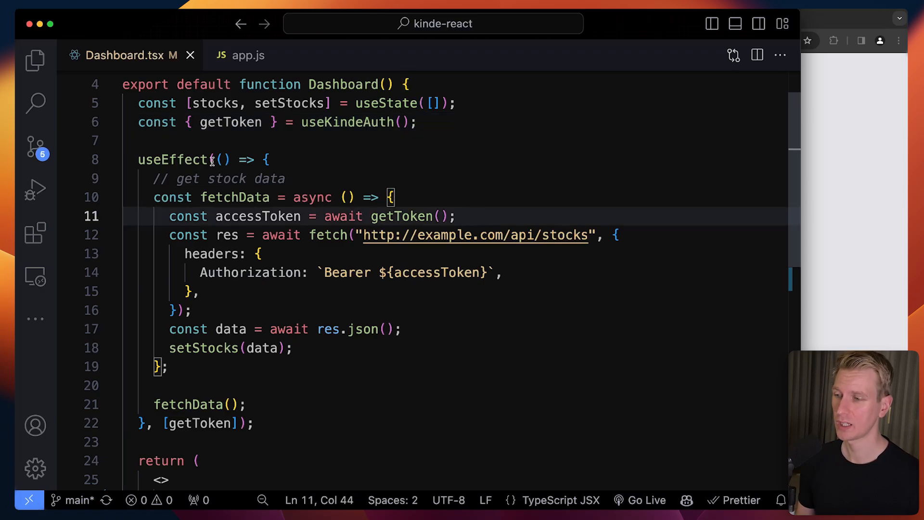
# Review Dashboard.tsx's Bearer-token stocks fetch and app.js's /api/stocks route guarded by protectRoute
pyautogui.doubleClick(258, 216)
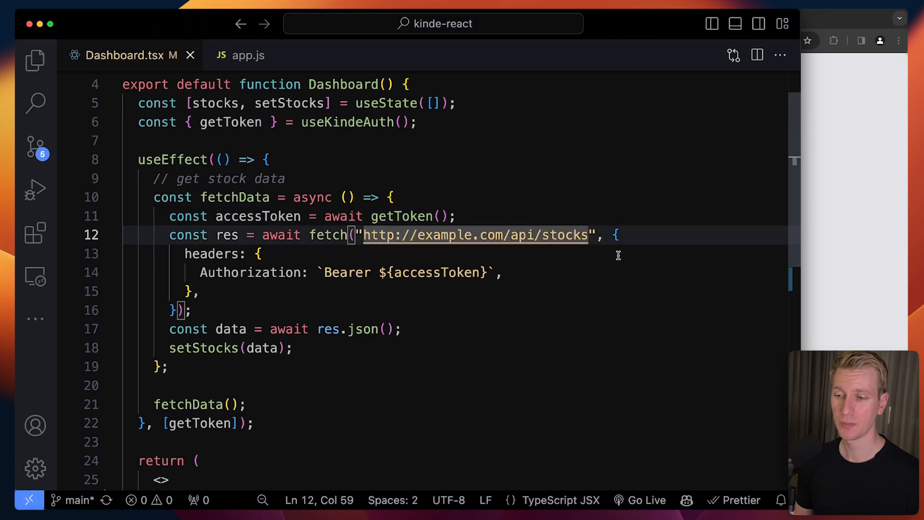
pyautogui.moveTo(273, 298)
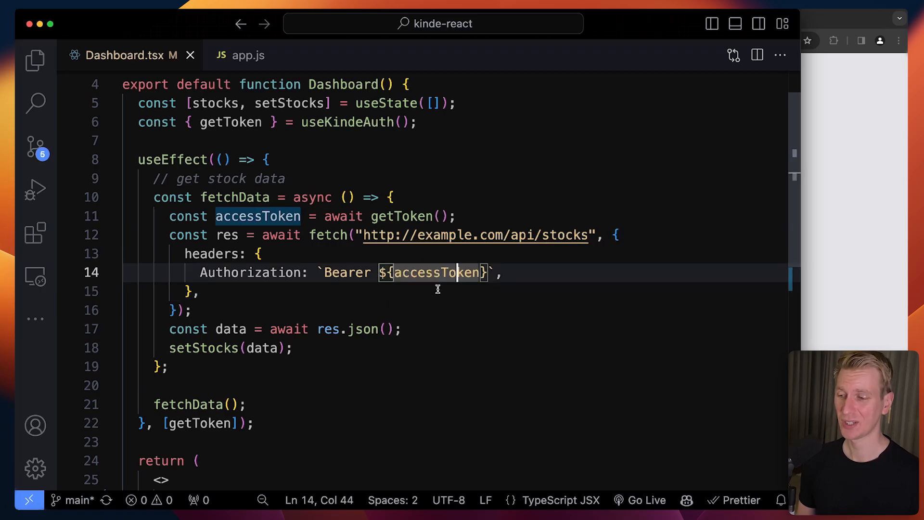
pyautogui.click(248, 55)
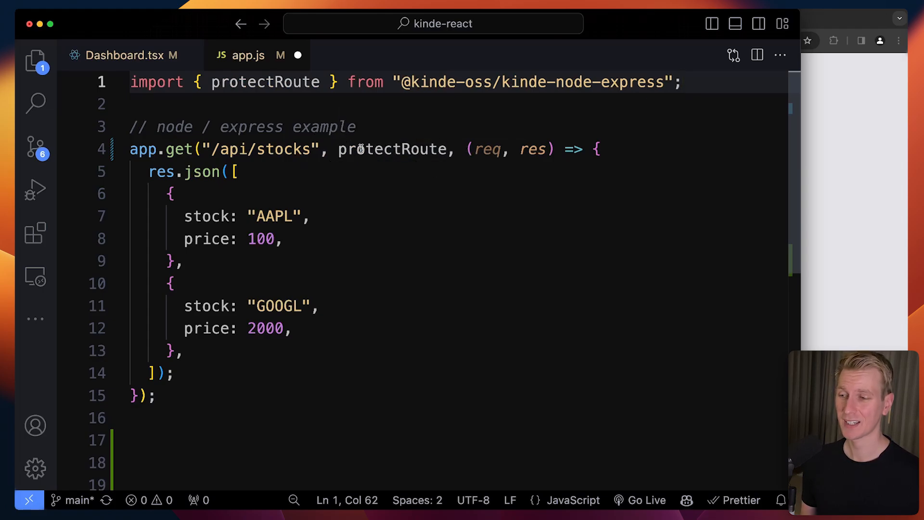
pyautogui.click(121, 55)
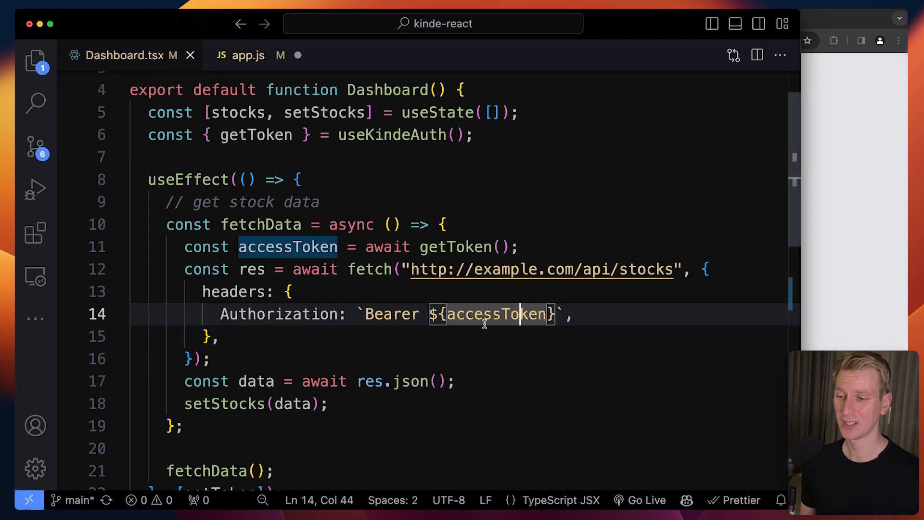
pyautogui.click(247, 55)
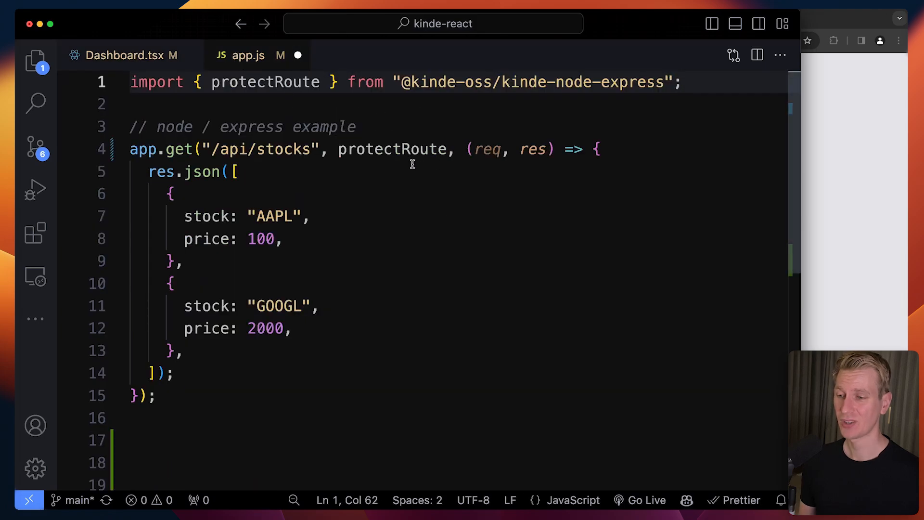